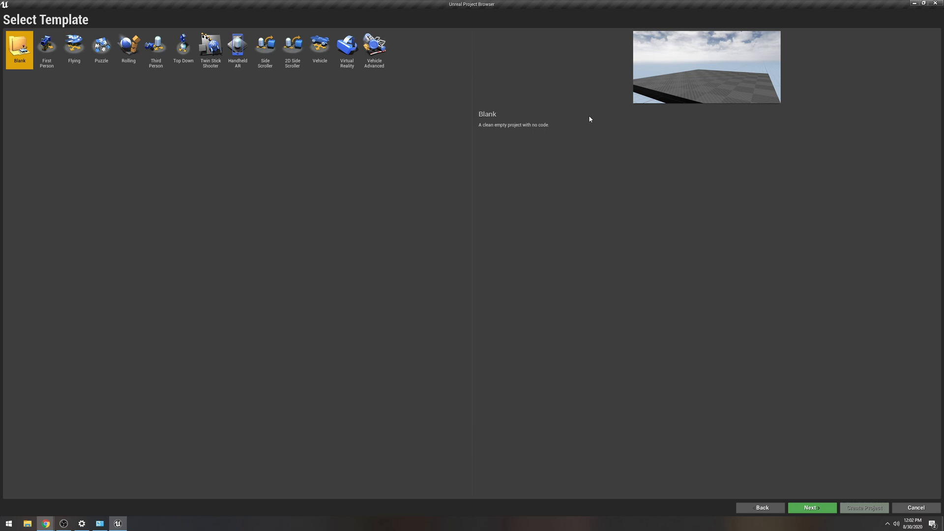
mouse_move(754, 439)
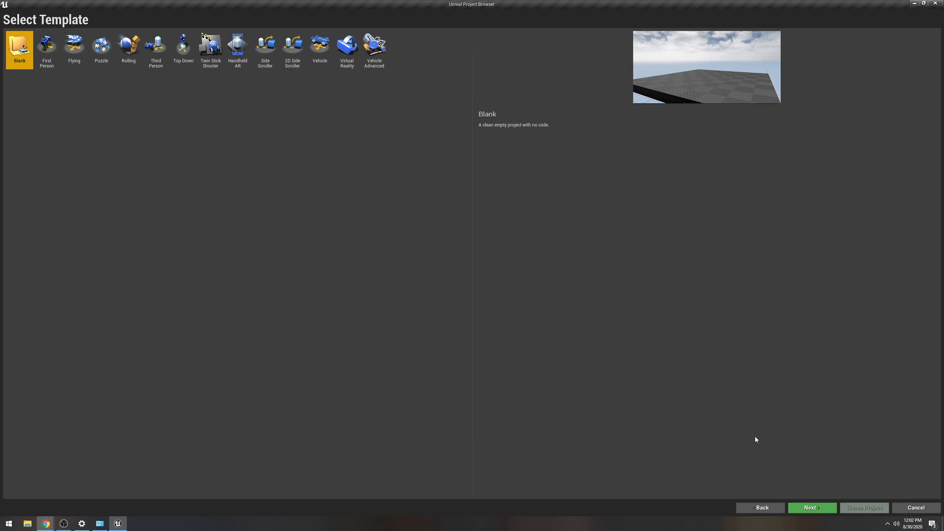
Advance from the Blank template to the Project Settings page for the new project.
left_click(811, 507)
type("mom")
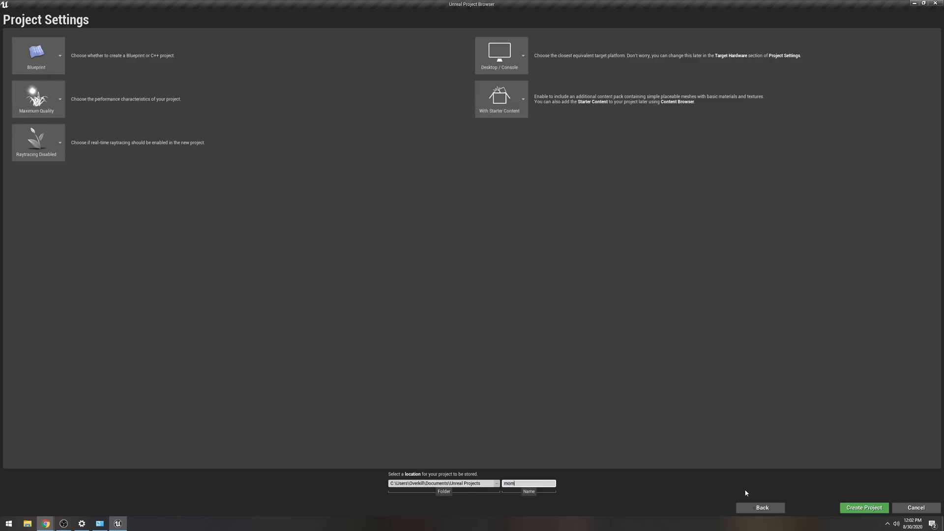
mouse_move(863, 507)
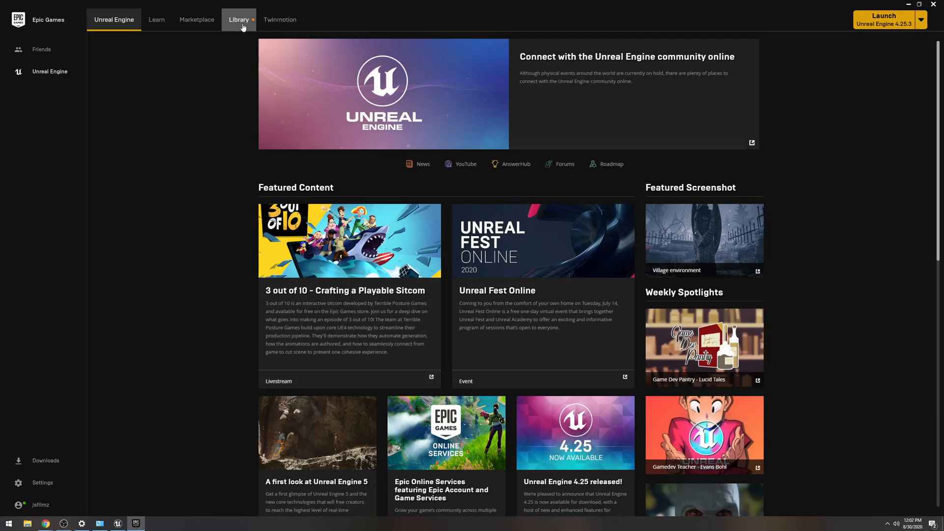
From the Library vault, add The Interrogation pack to the mom project.
left_click(238, 20)
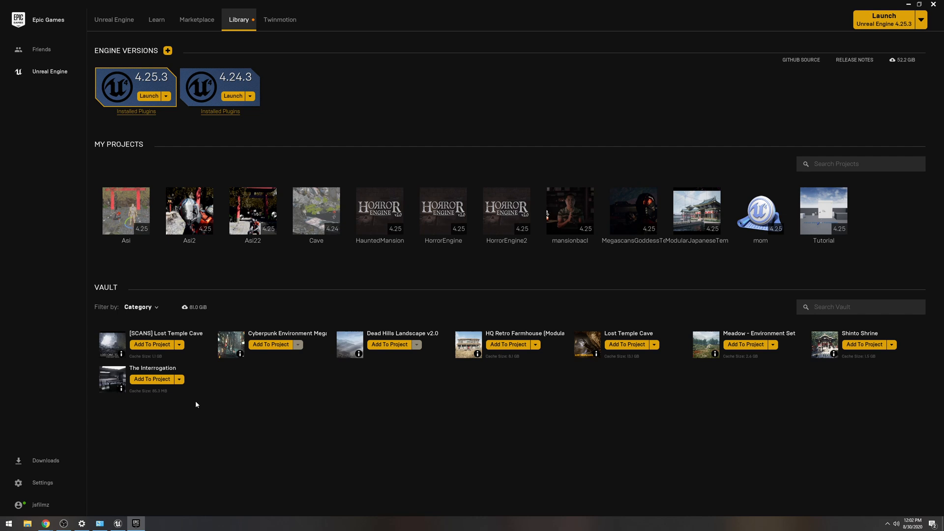
mouse_move(156, 383)
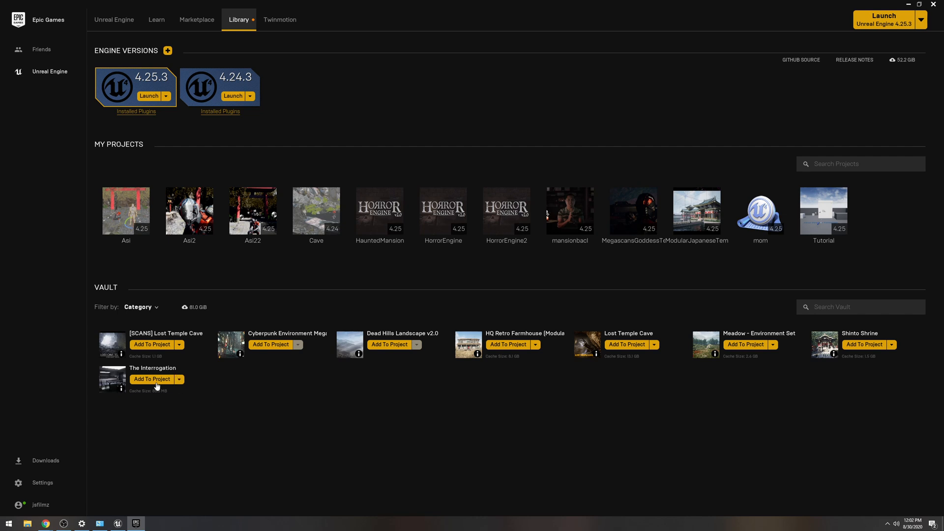
left_click(151, 379)
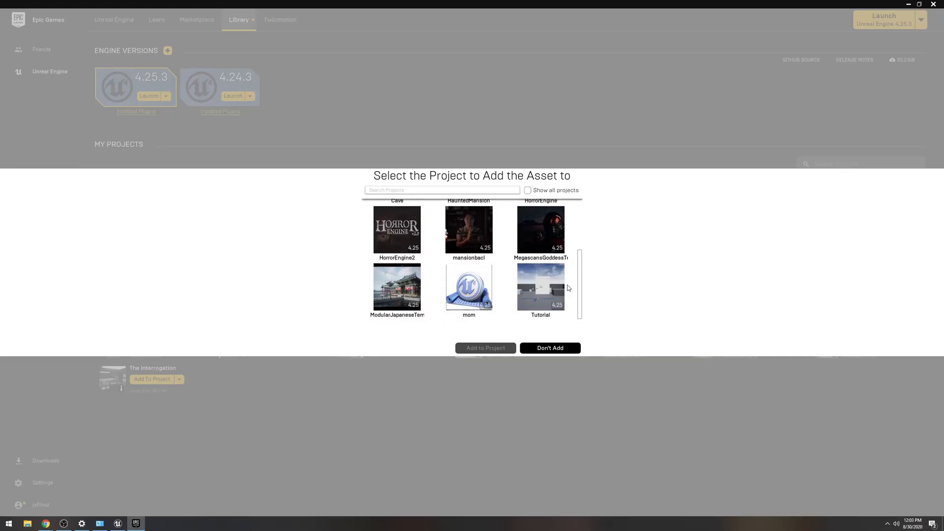
left_click(549, 348)
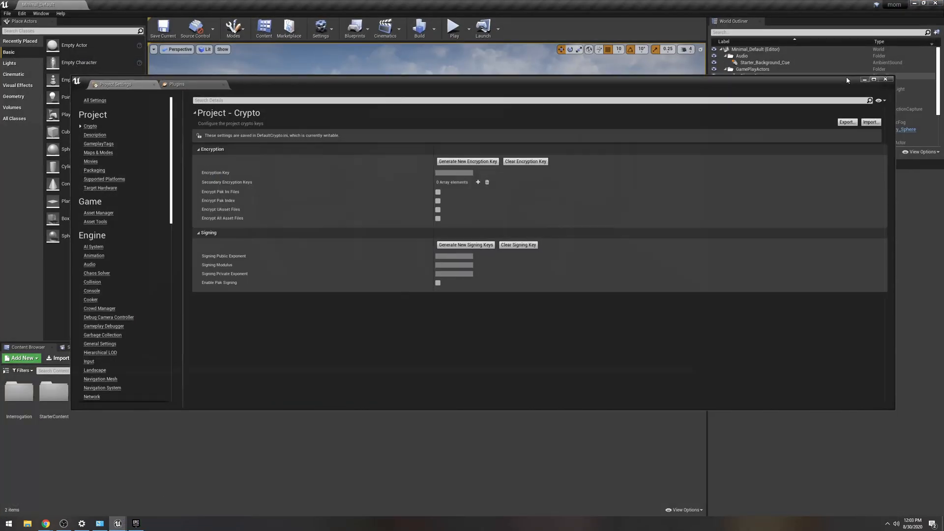
In the Built-In plugin list, find and enable Apple ARKit, then dismiss the Message Log.
left_click(884, 78)
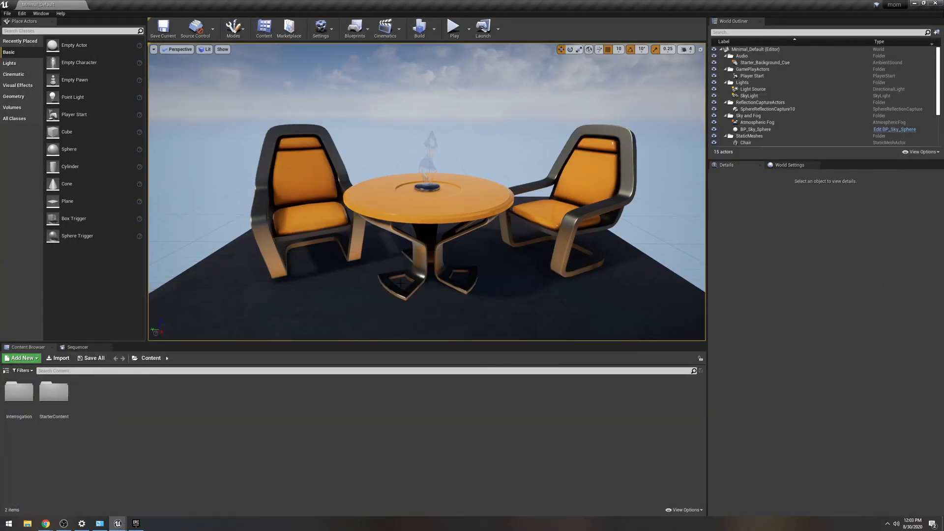
left_click(754, 76)
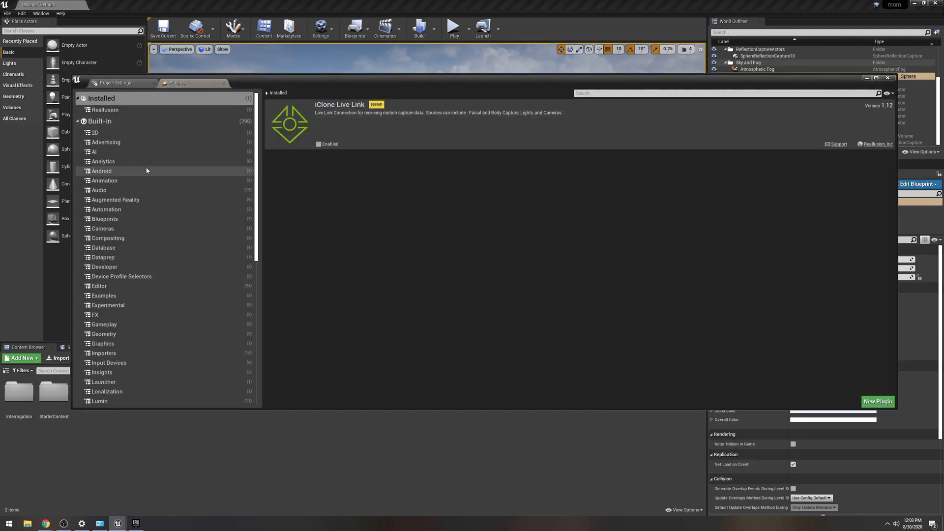
left_click(99, 121)
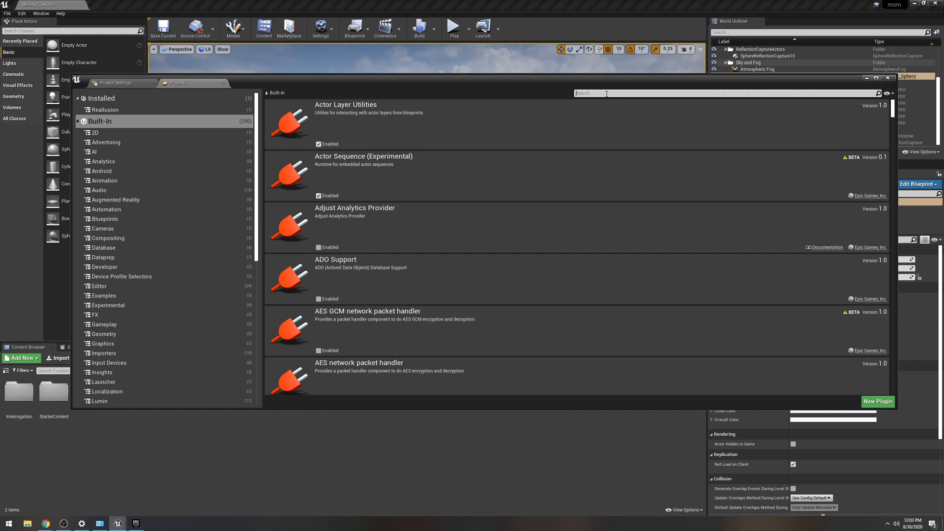
type("apple")
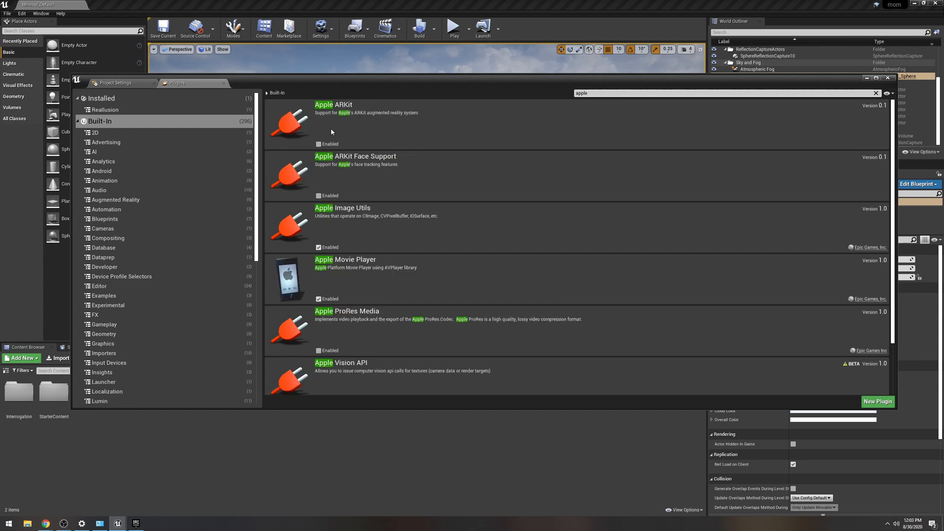
left_click(319, 144)
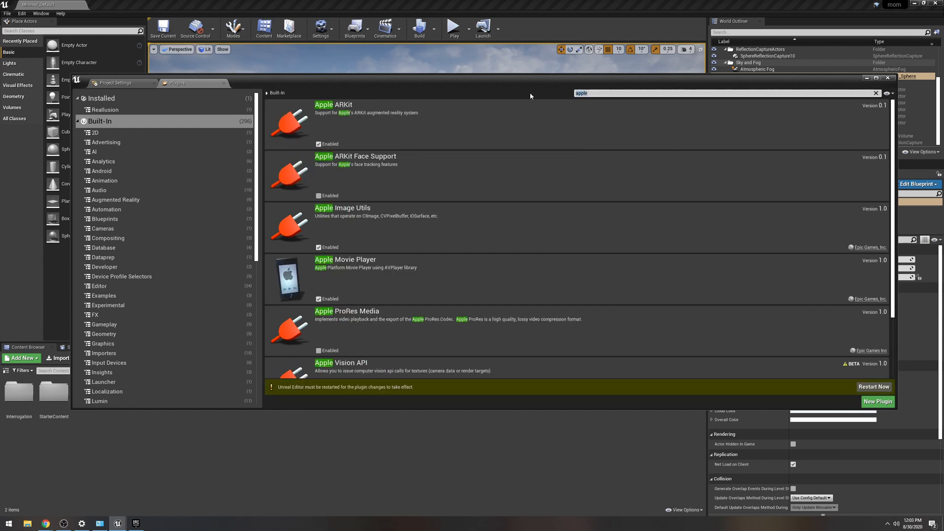
type("virtu")
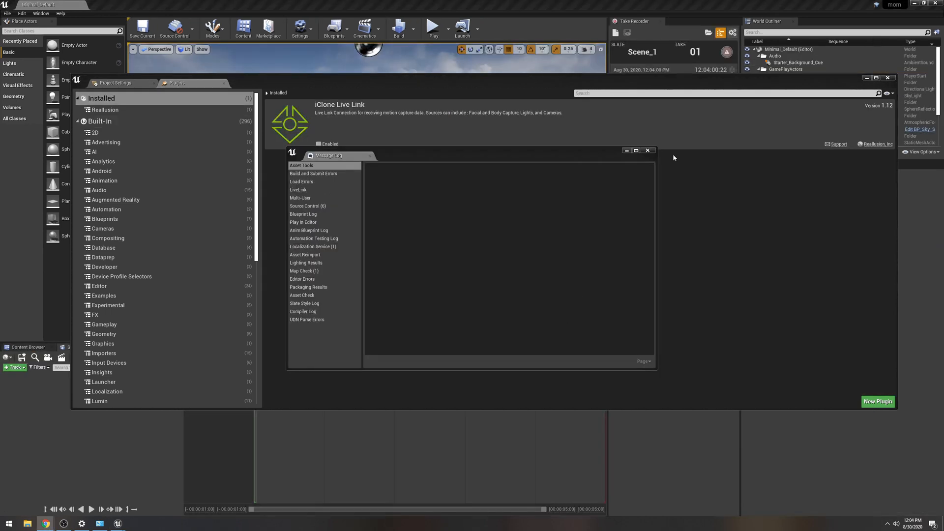
left_click(649, 151)
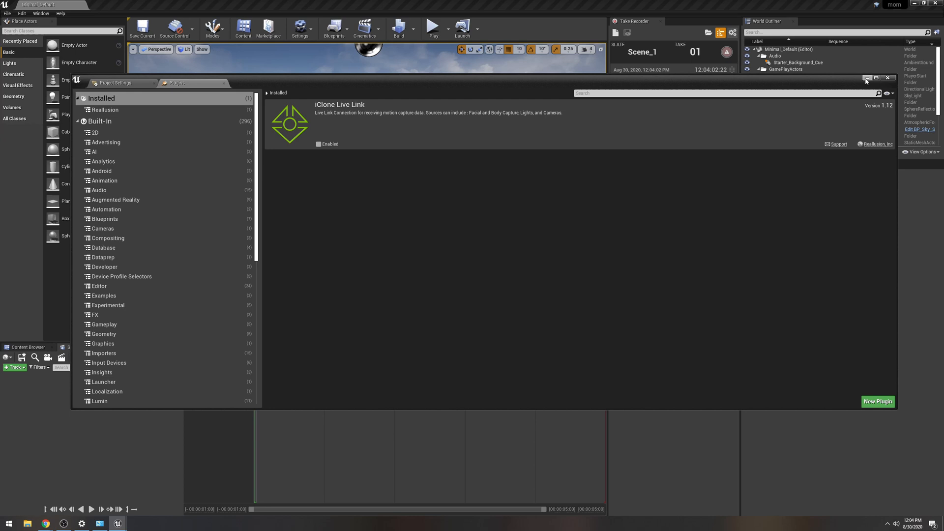
Load the Interrogation map from the pack's Maps folder in the Content Browser.
left_click(887, 77)
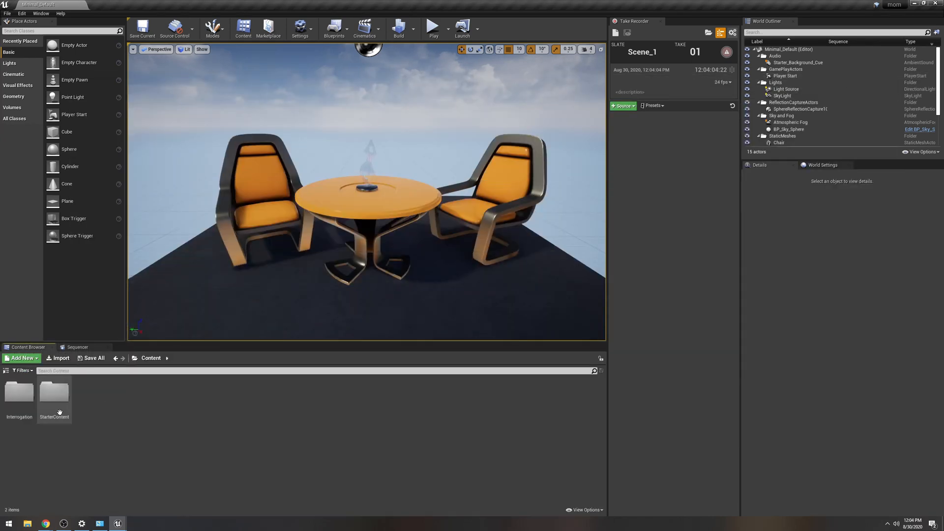
double_click(19, 391)
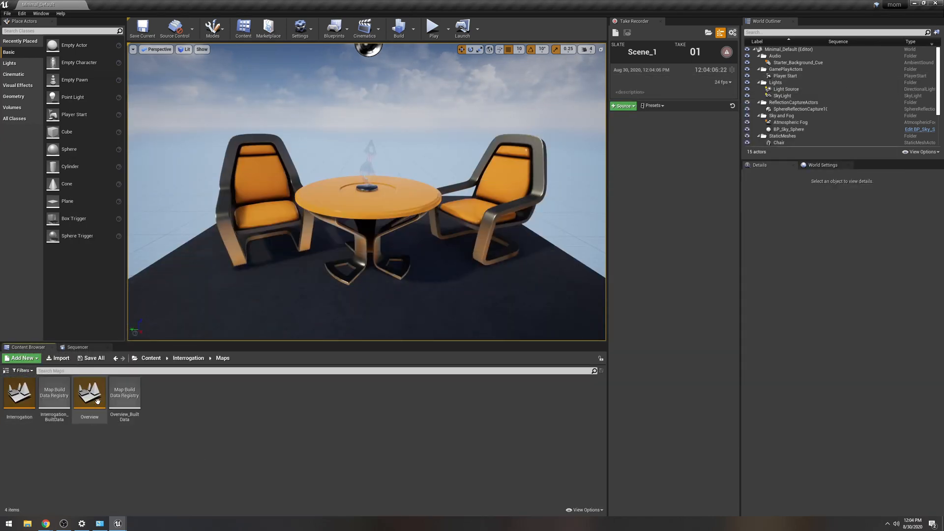
double_click(19, 392)
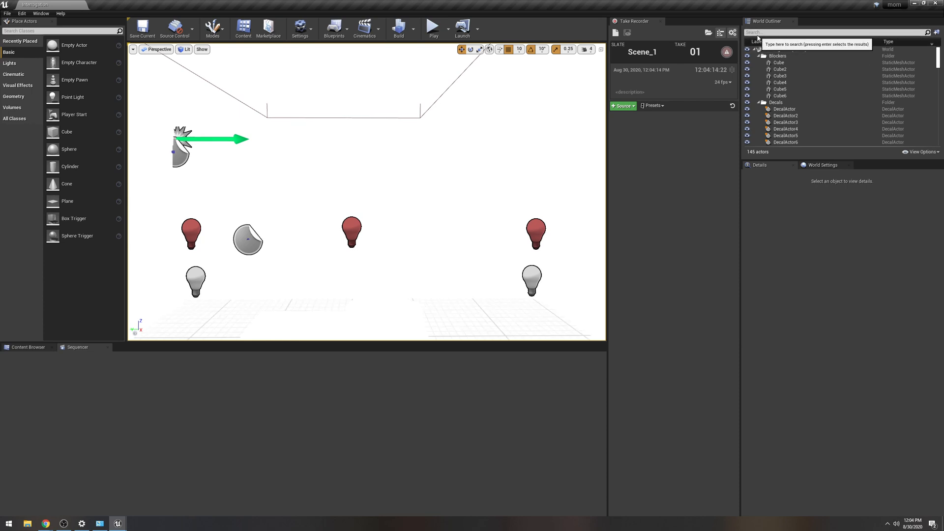
Give the PostProcessVolume manual exposure metering and raise its Exposure Compensation so the room is lit.
type("l")
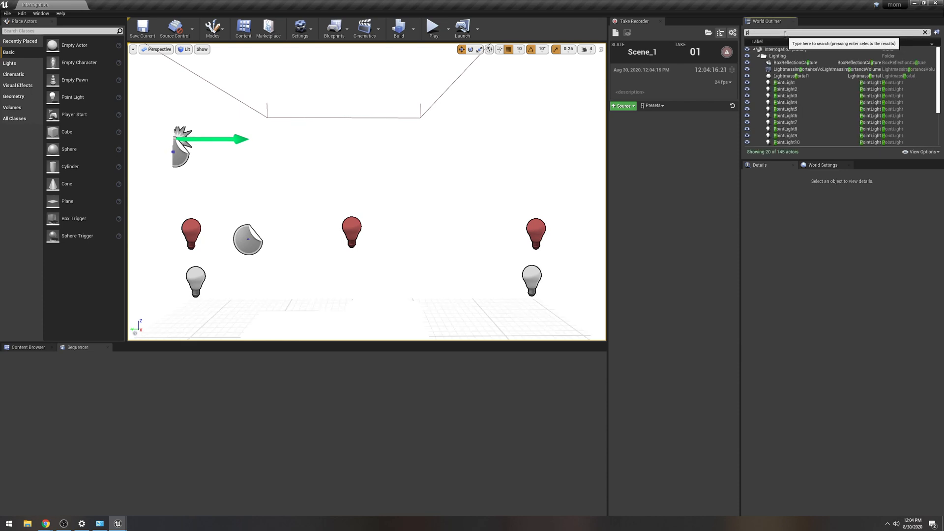
type("post")
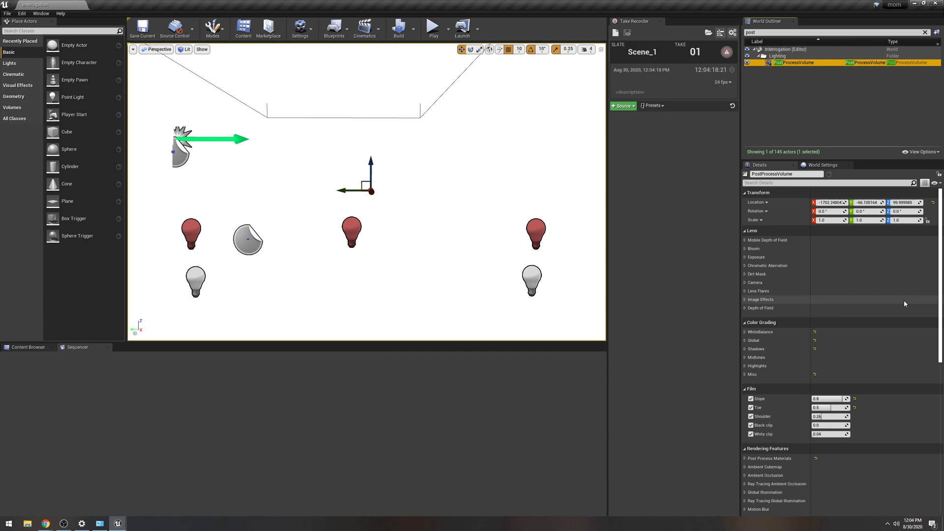
left_click(745, 257)
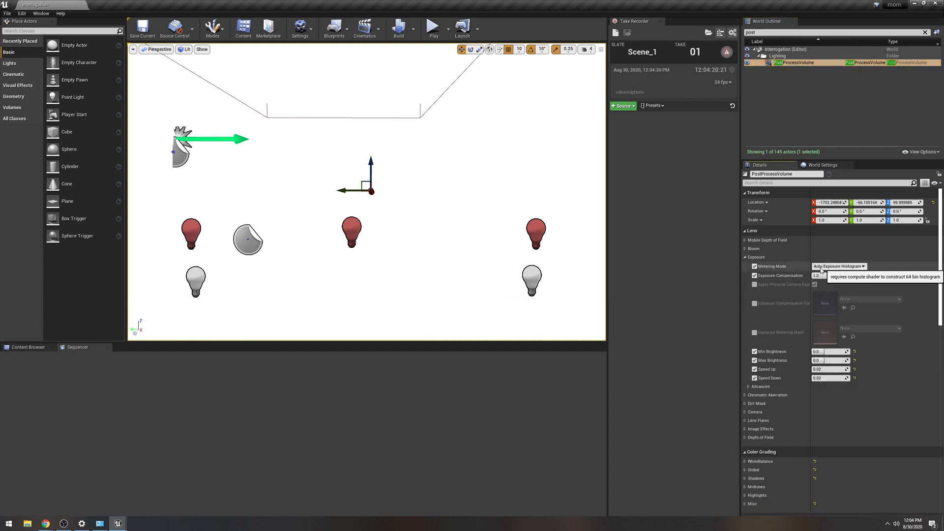
left_click(839, 266)
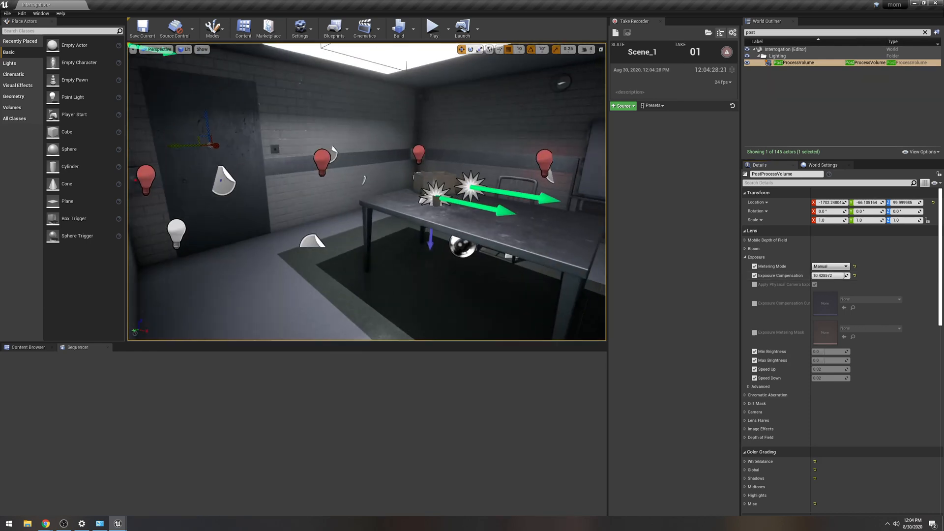
left_click(589, 49)
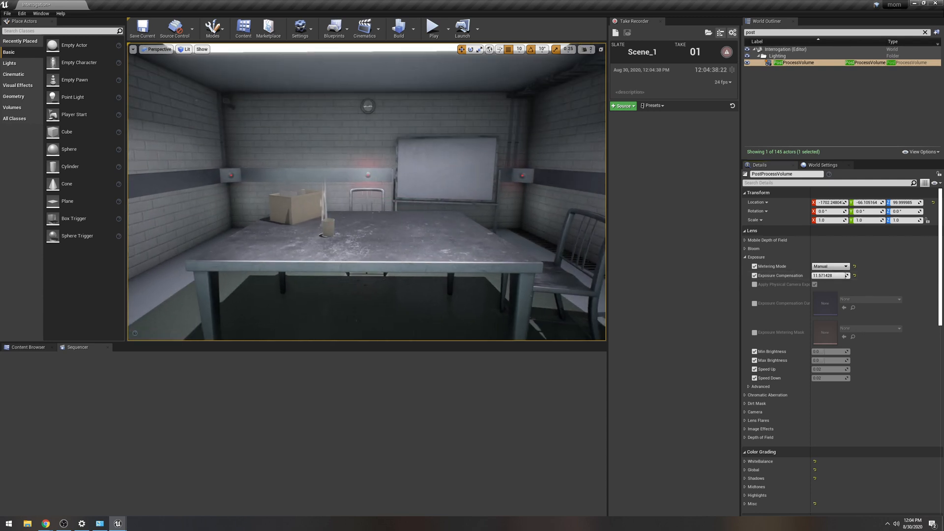
left_click(323, 230)
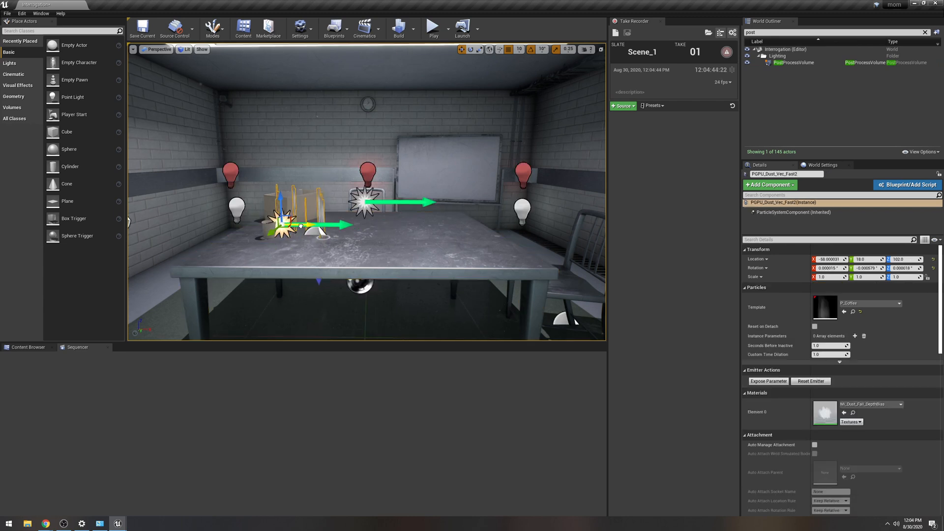
left_click(361, 259)
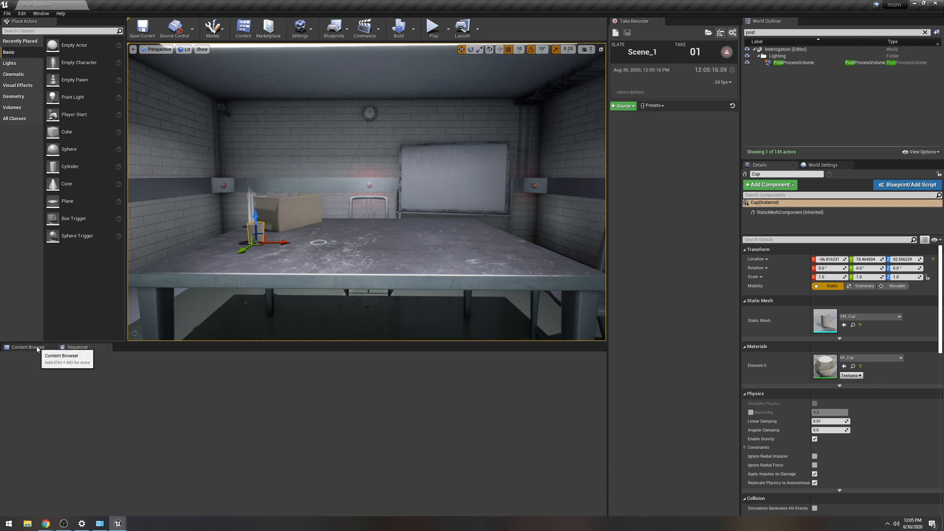
Create a footage content folder holding a new Media Player with its video MediaTexture.
left_click(20, 358)
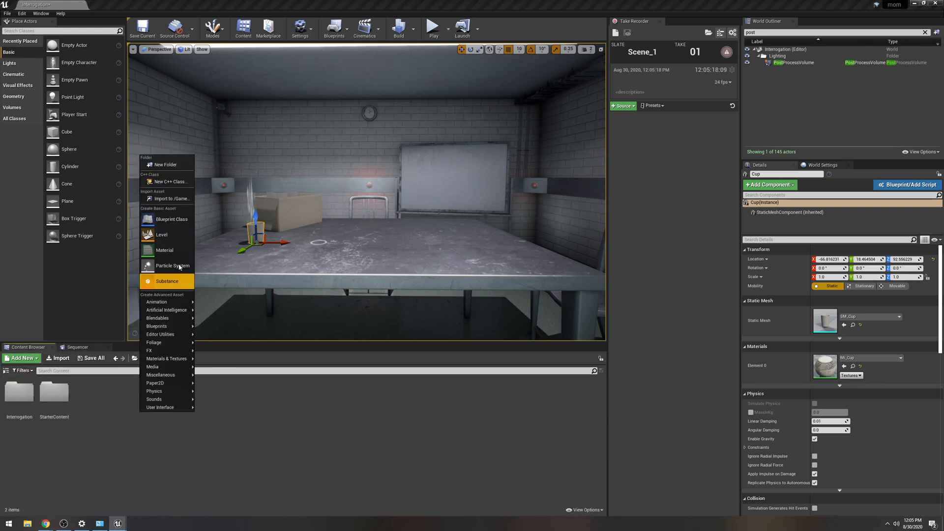
mouse_move(165, 164)
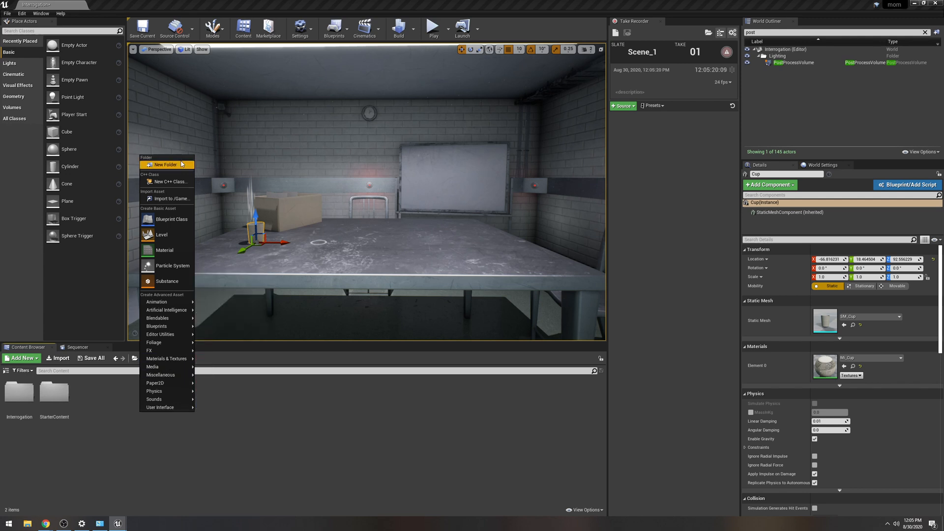
left_click(164, 164)
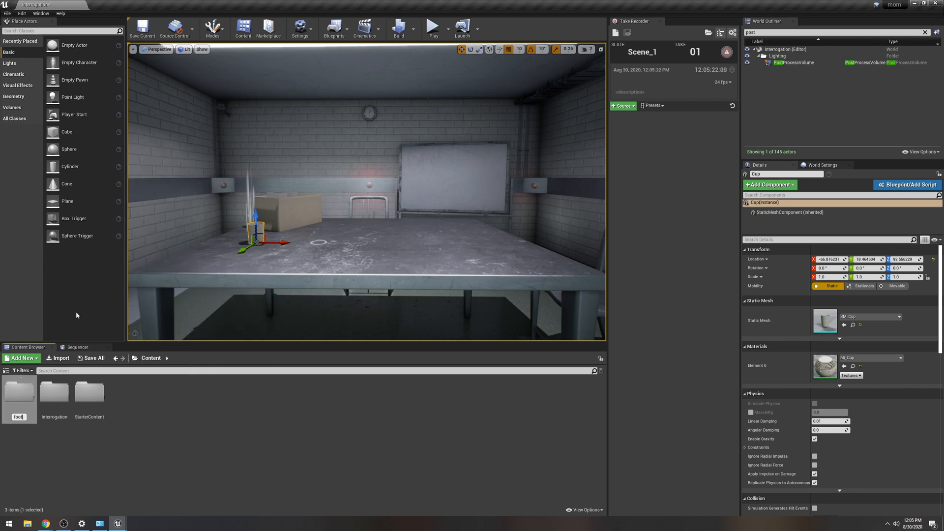
double_click(18, 392)
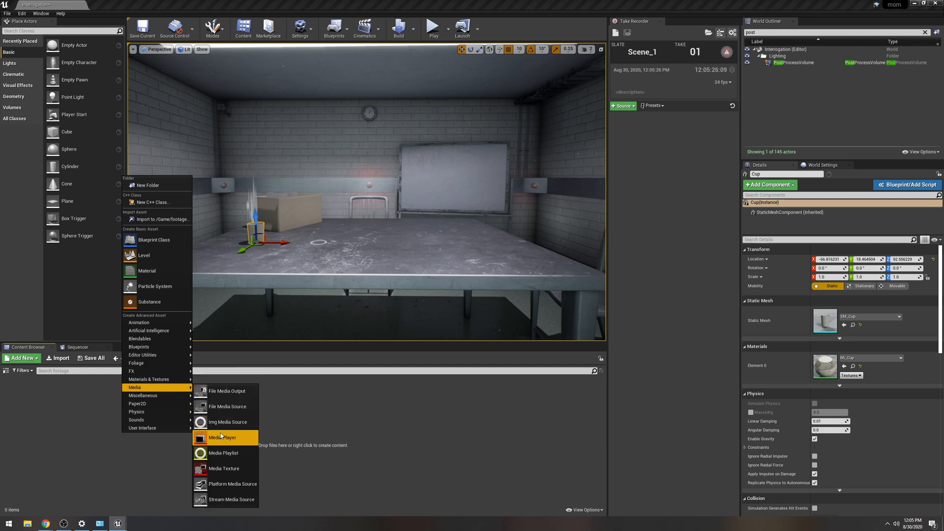
left_click(223, 436)
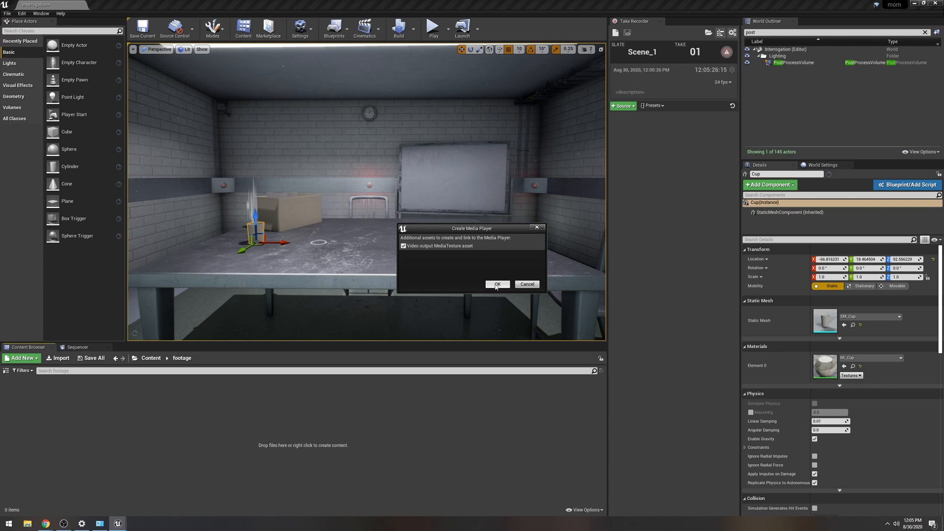
left_click(496, 283)
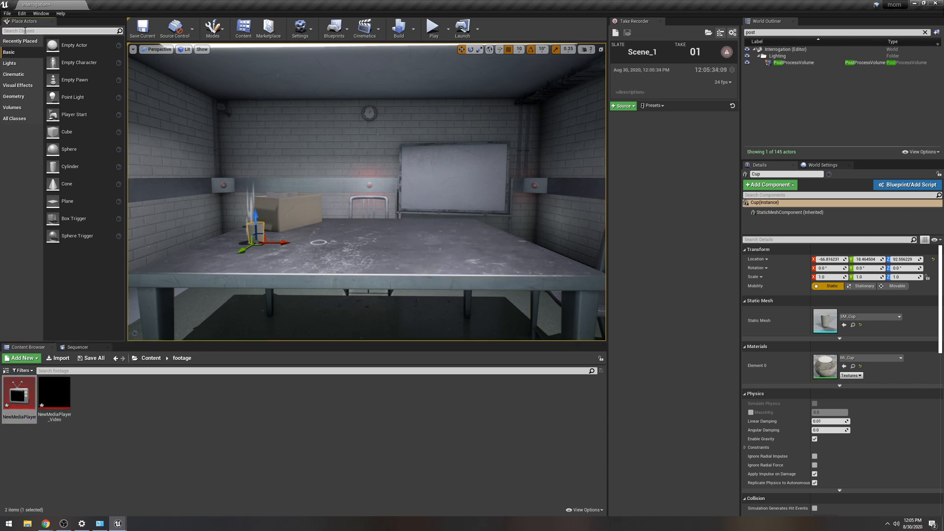
Place a Plane actor upright (rotation 90) over the table, then bring up NewMediaPlayer for editing.
type("plane")
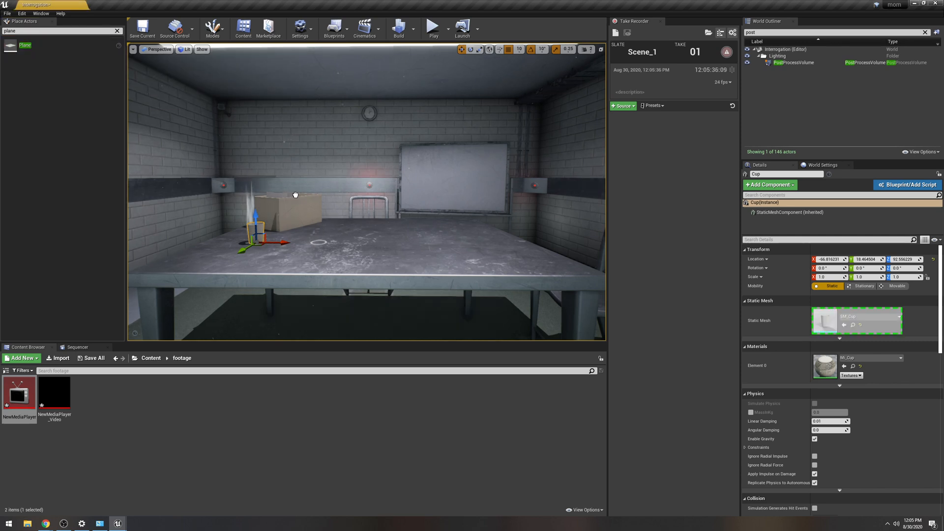
left_click(358, 295)
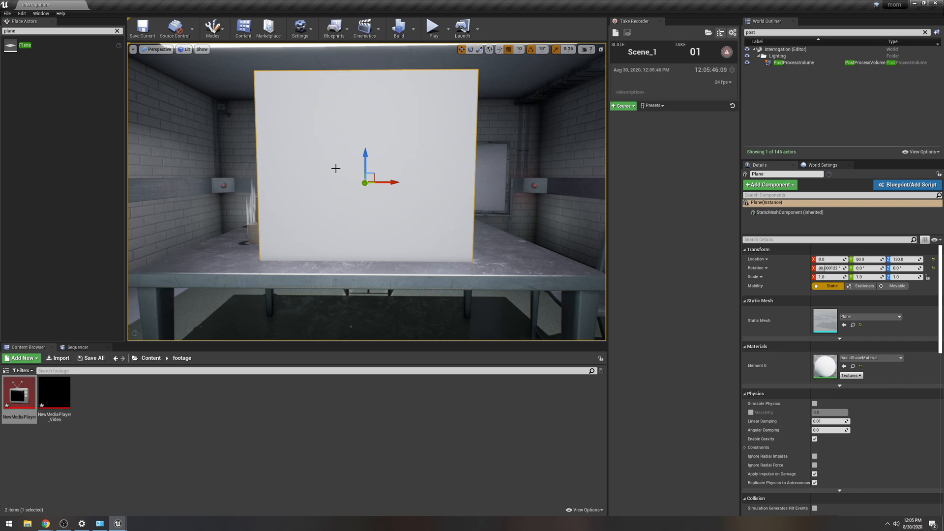
mouse_move(435, 99)
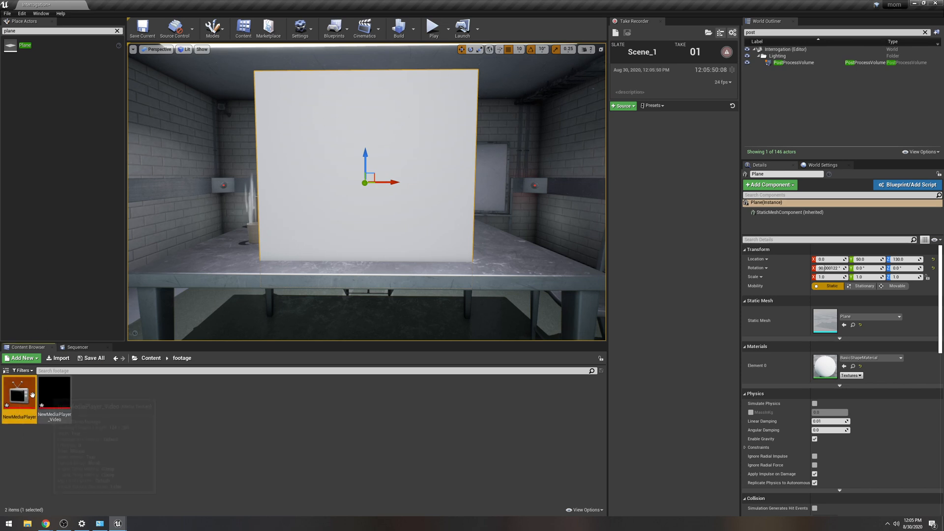
double_click(19, 395)
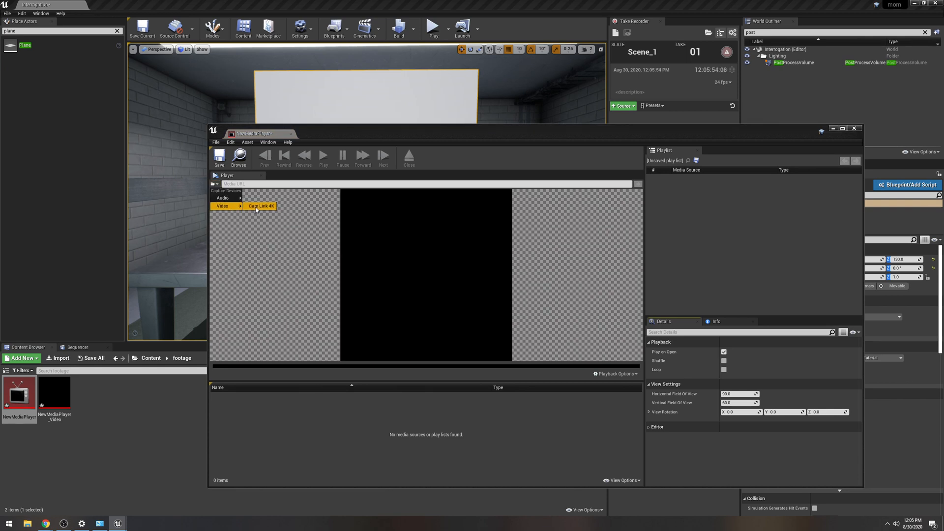
Select the Cam Link 4K capture device and start the live green-screen feed playing.
left_click(261, 206)
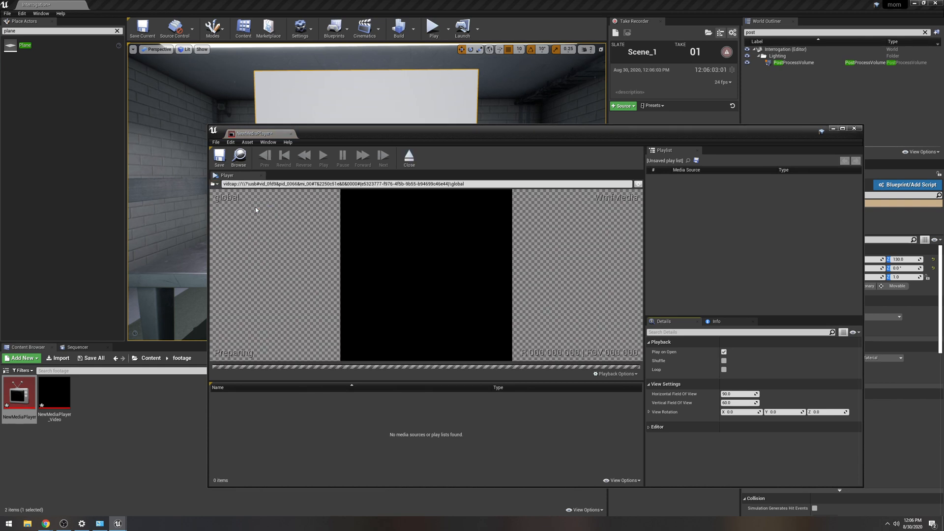
left_click(322, 155)
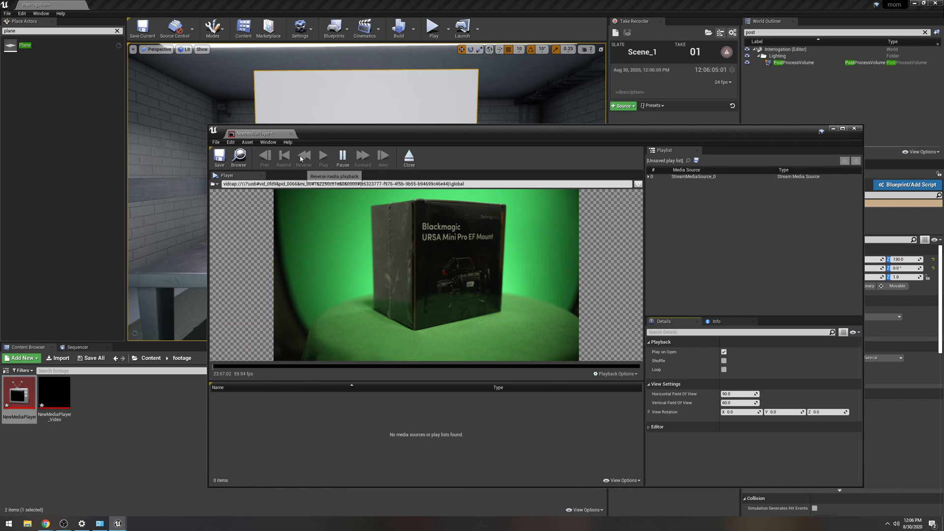
left_click(322, 156)
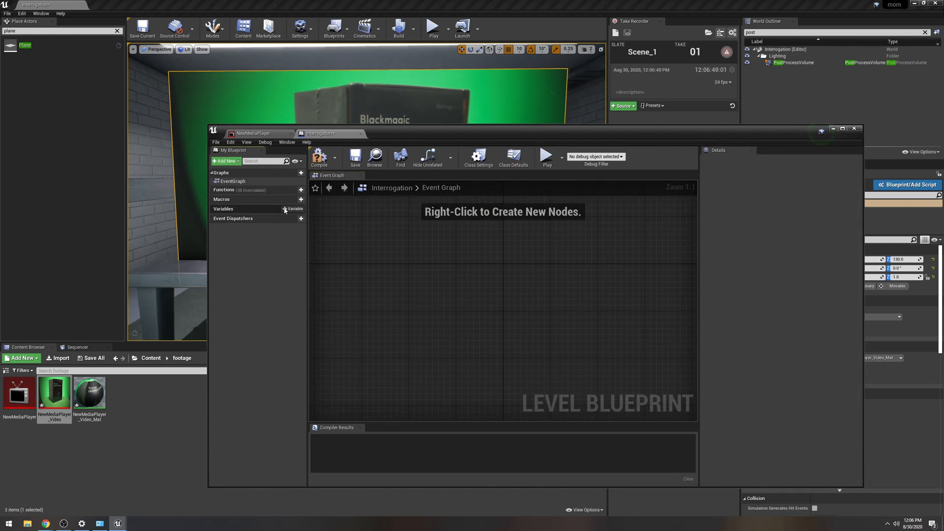
Add a level blueprint variable of type Media Player and drop it into the graph.
left_click(301, 208)
type("media")
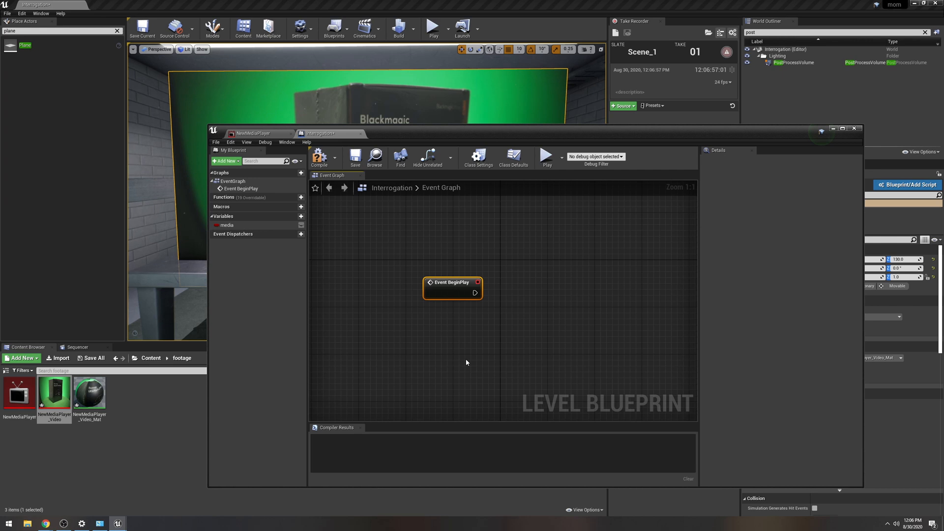
left_click(227, 224)
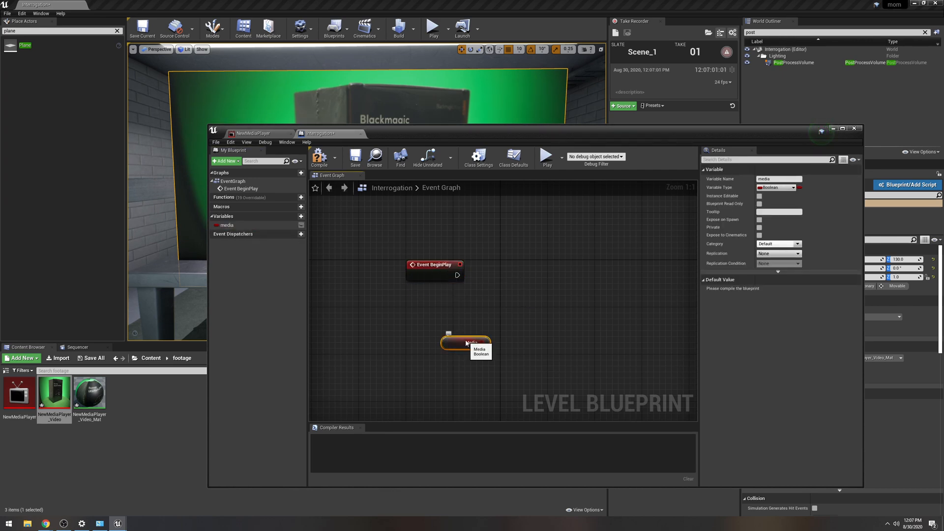
left_click(777, 187)
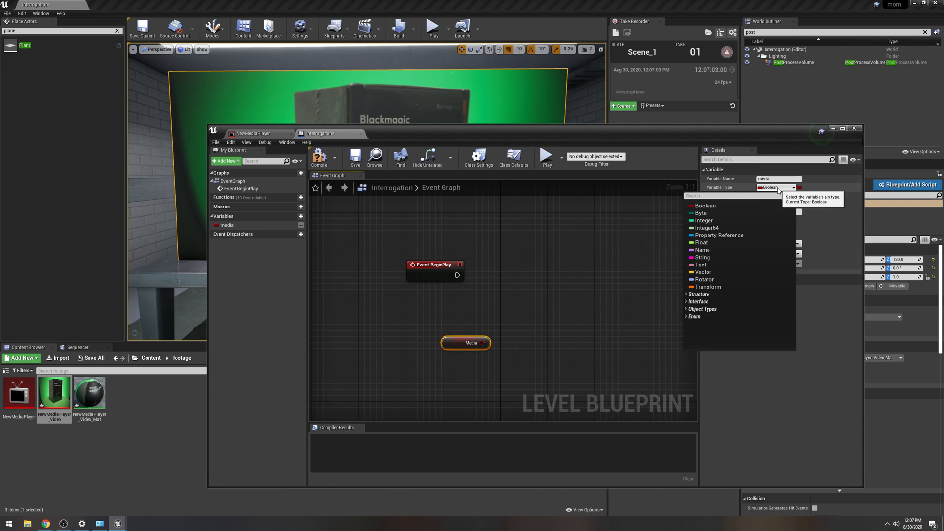
type("media play")
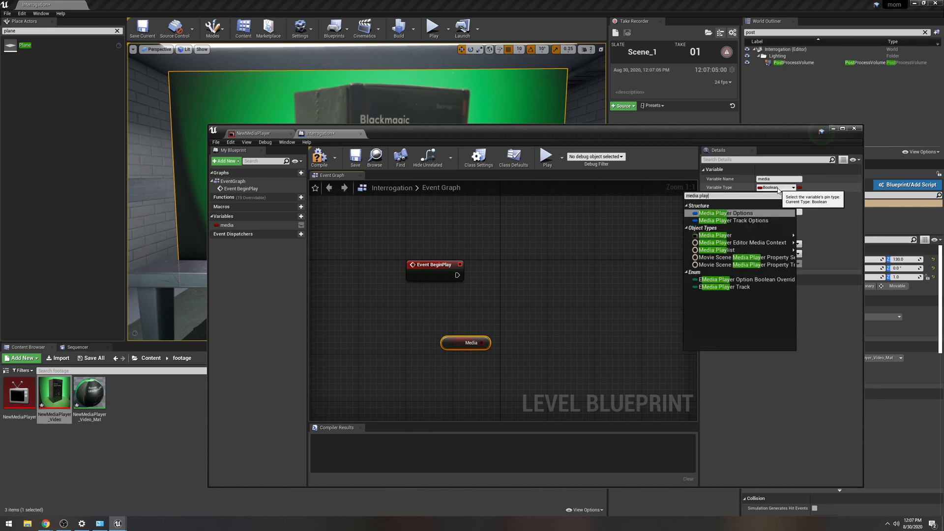
mouse_move(716, 235)
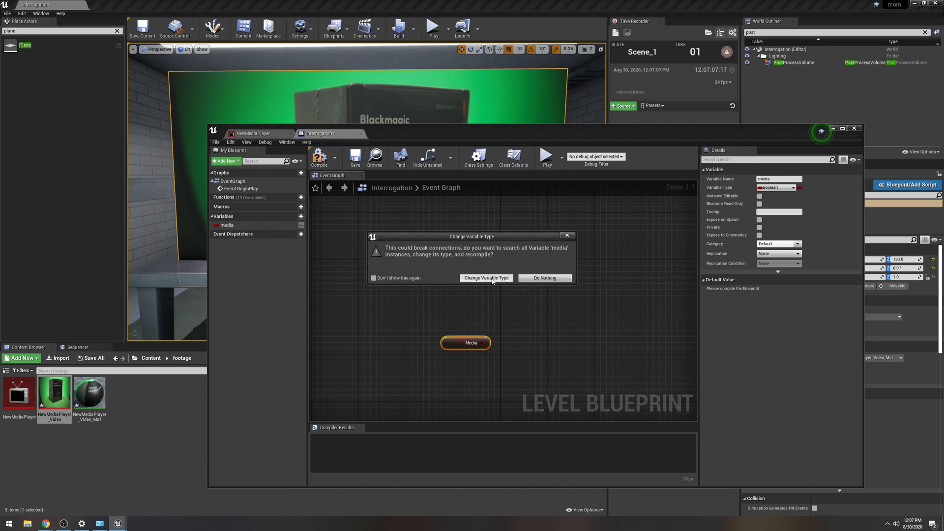
left_click(485, 277)
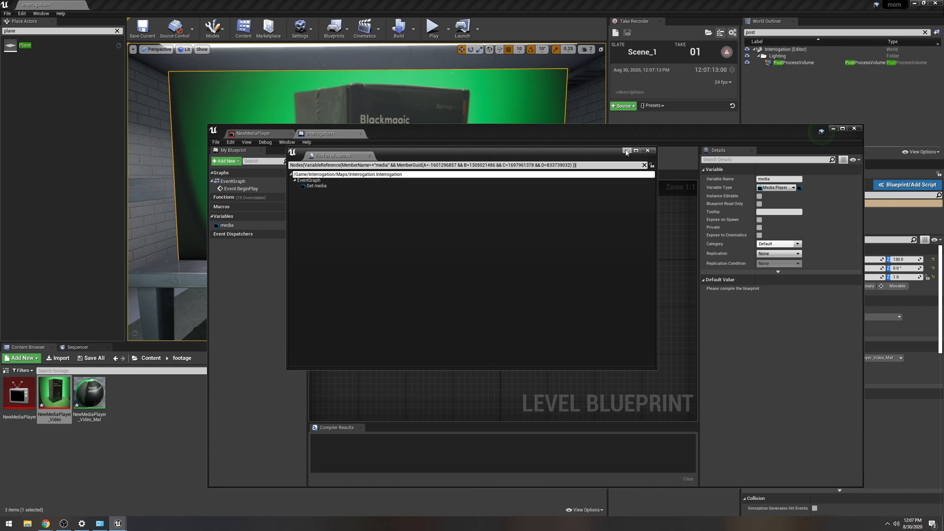
left_click(644, 165)
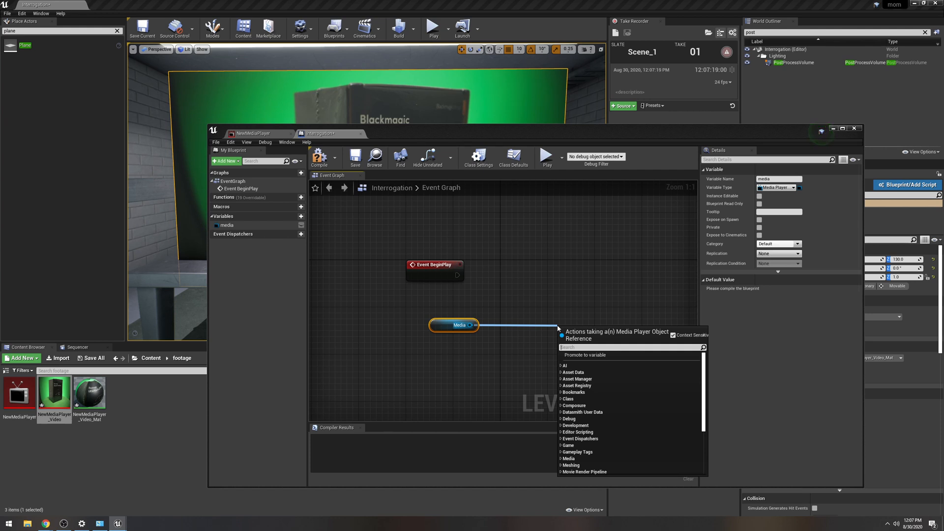
Wire an Open Url node from BeginPlay with the vidcap camera URL and compile.
type("open")
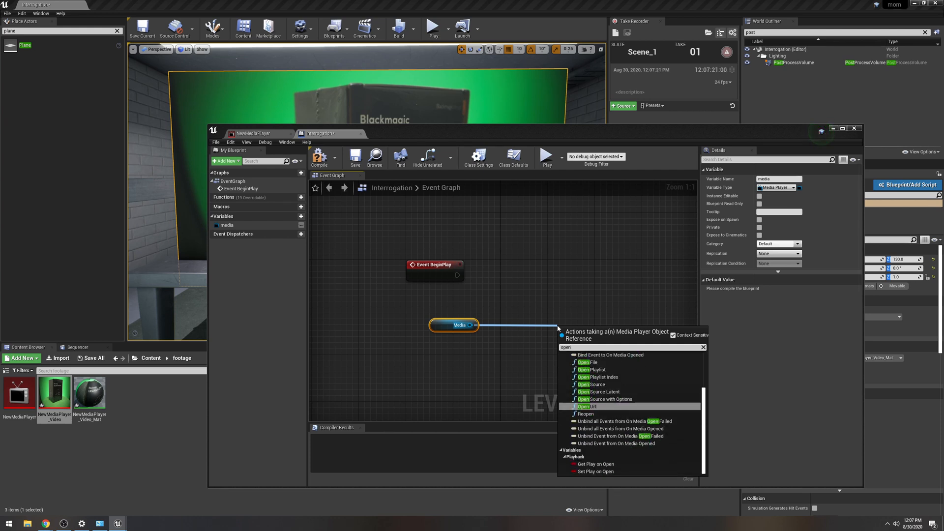
left_click(586, 406)
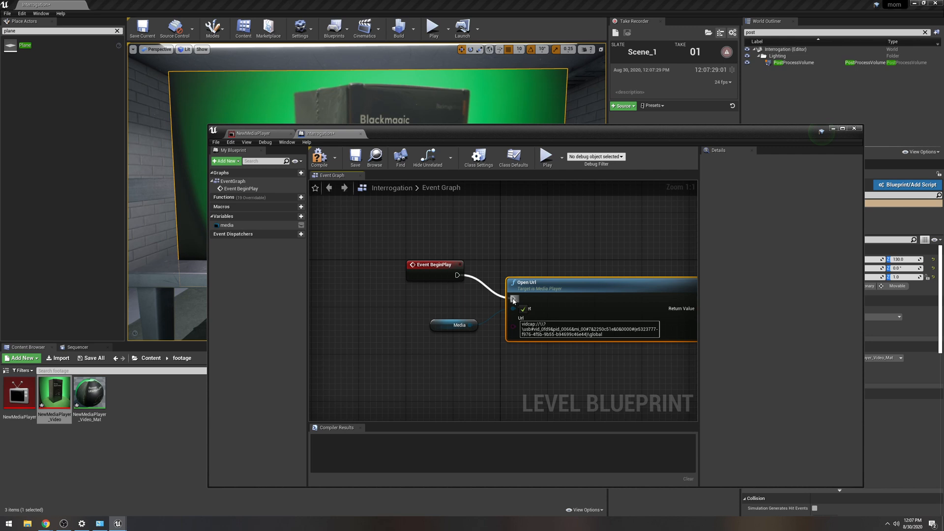
mouse_move(557, 291)
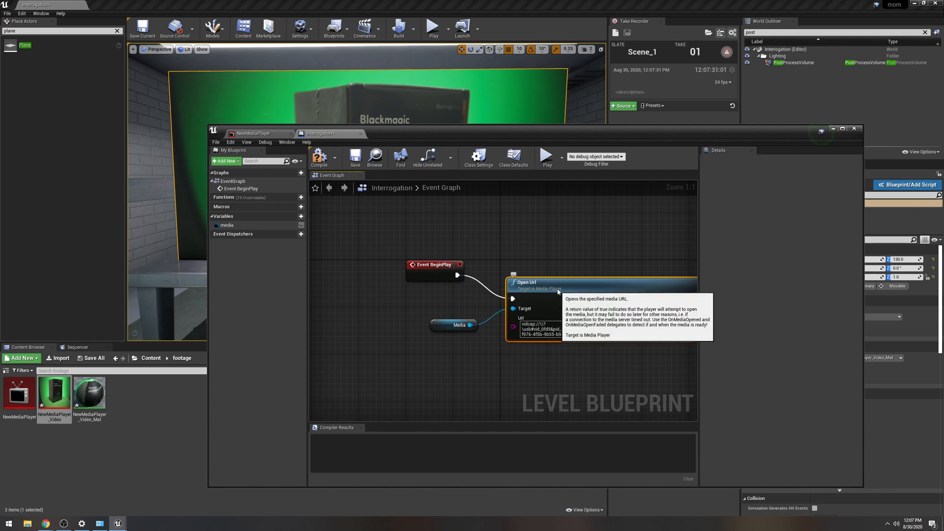
left_click(318, 156)
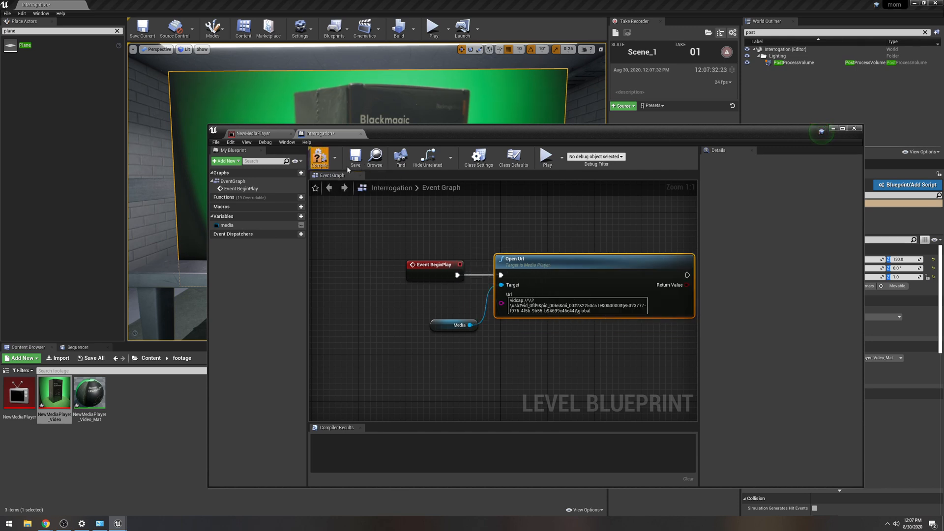
left_click(319, 156)
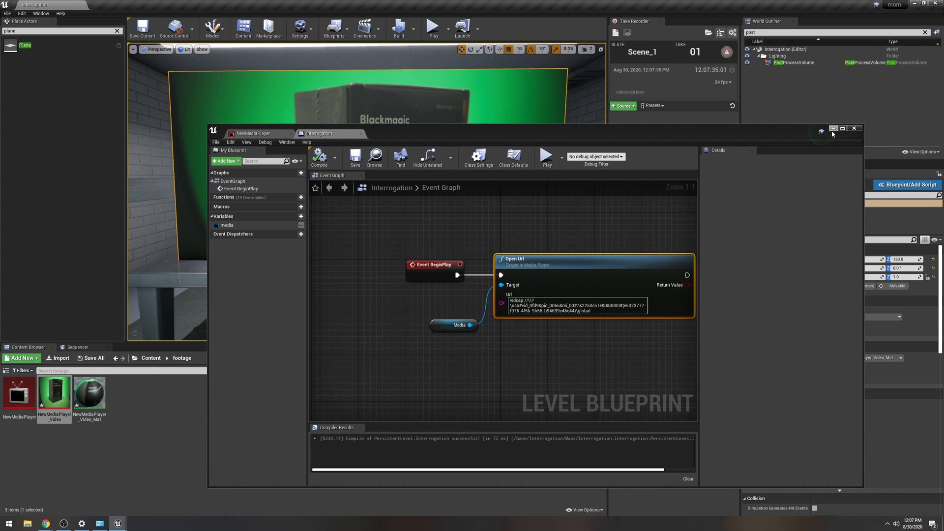
Default the media variable to NewMediaPlayer and play the level so the feed shows on the plane.
left_click(853, 128)
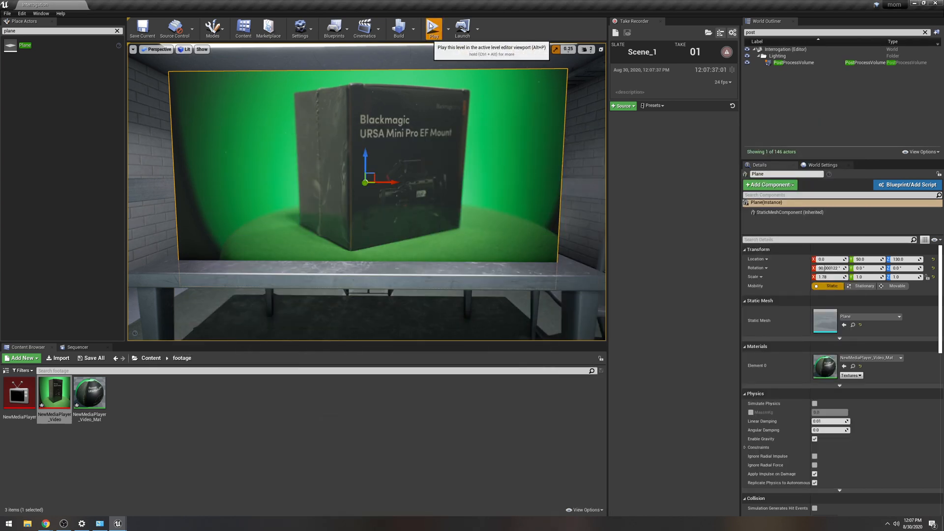
left_click(432, 28)
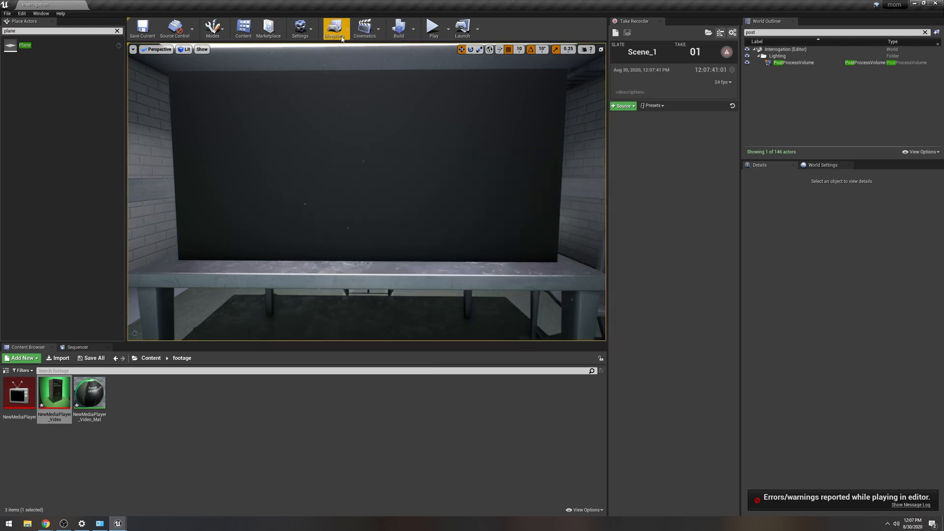
left_click(334, 28)
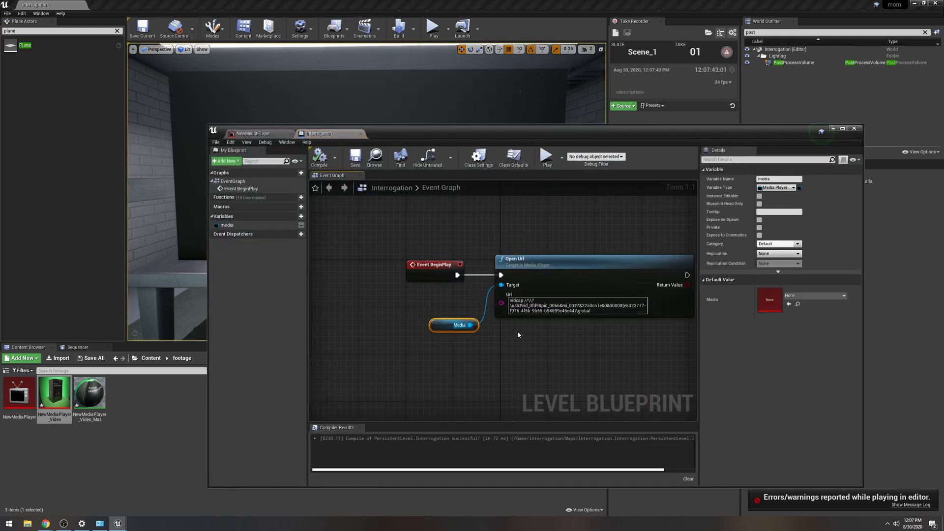
left_click(840, 296)
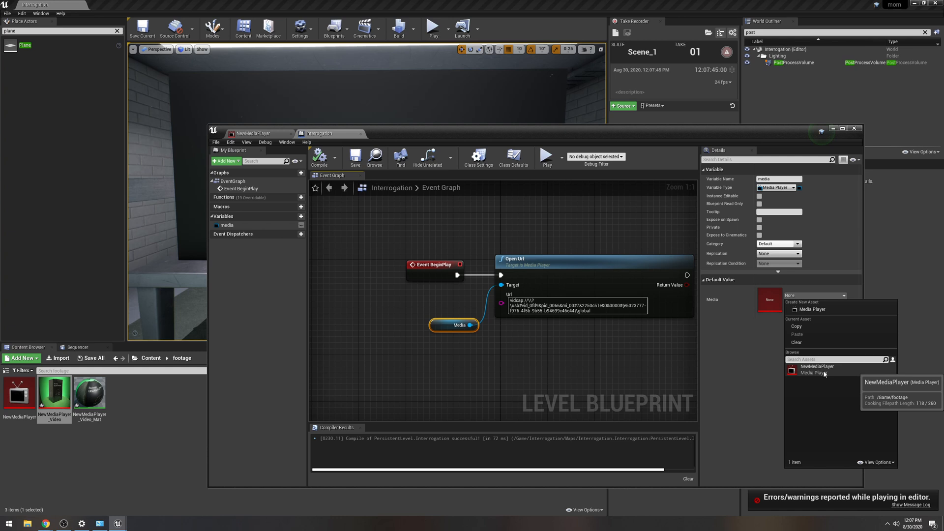
left_click(816, 369)
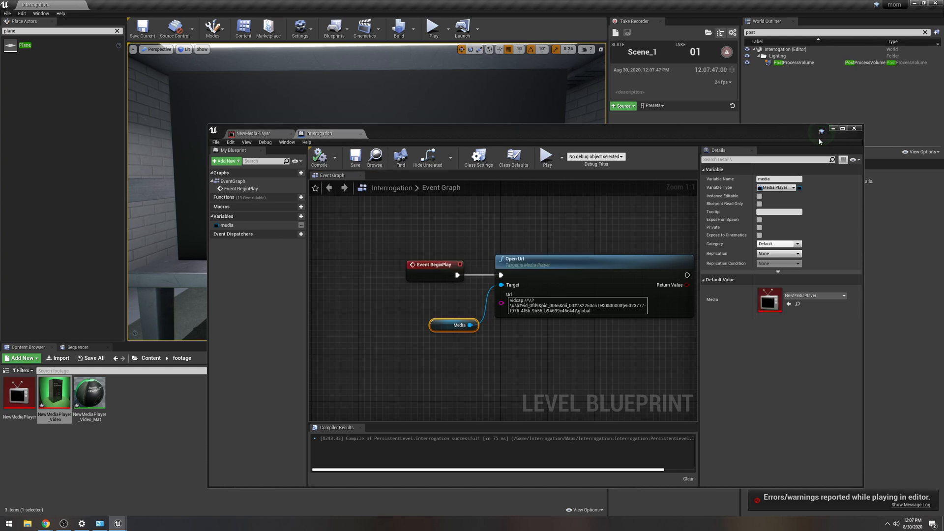
left_click(429, 27)
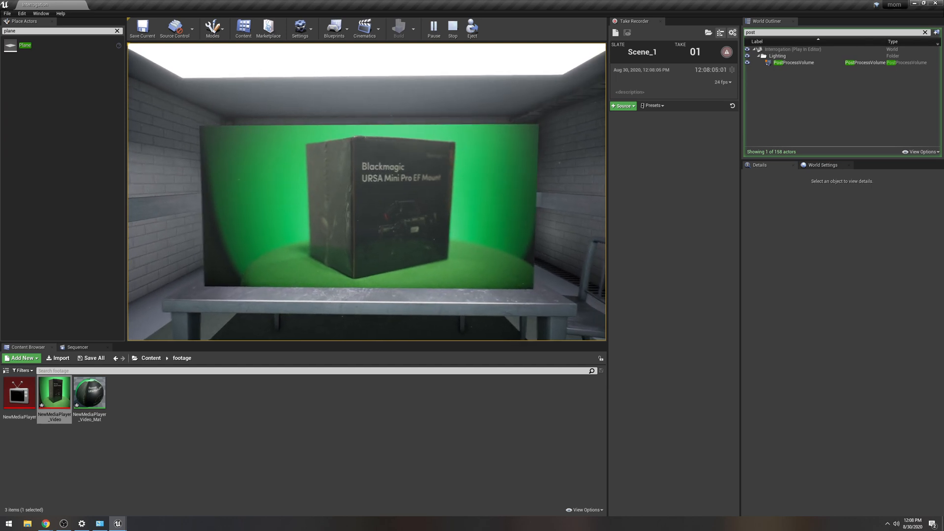
Stop the play session and return to editing the level.
left_click(453, 28)
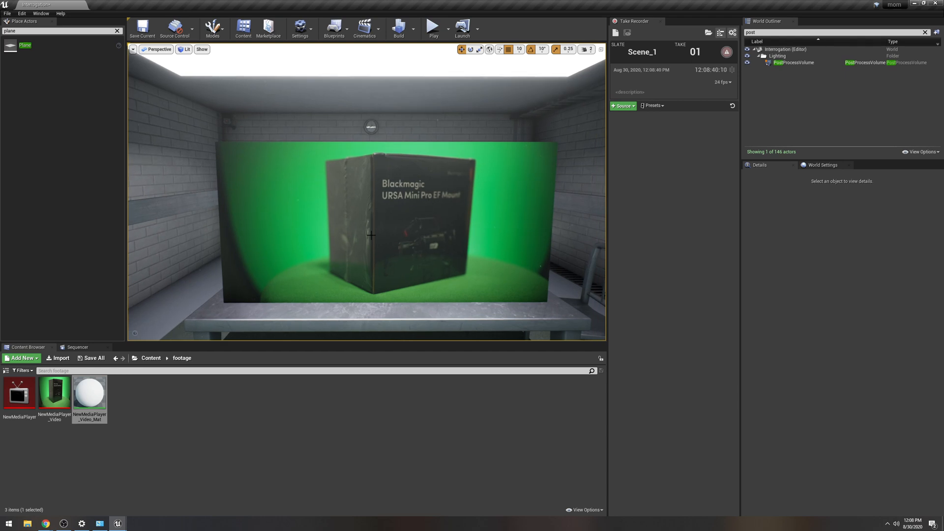
In the video material, add MF_Chromakeyer and wire the texture through it into Emissive Color and Opacity.
double_click(89, 392)
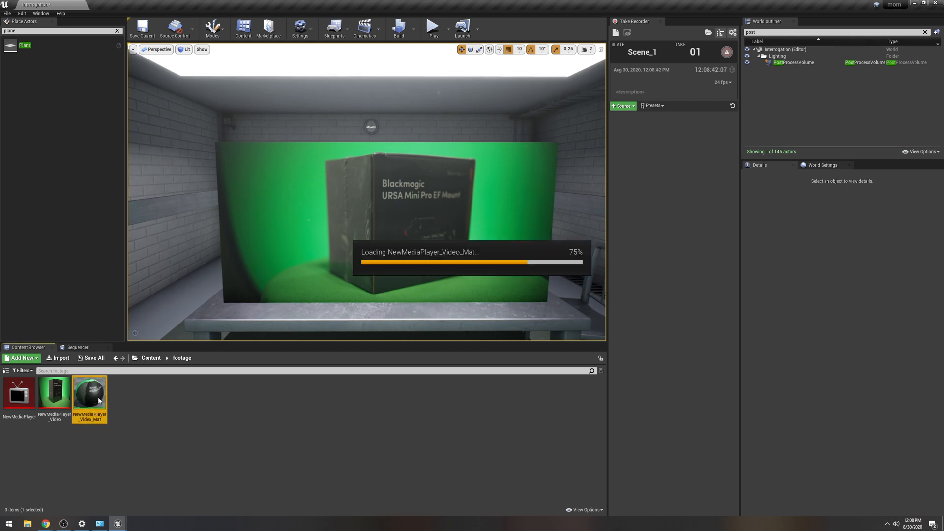
double_click(90, 391)
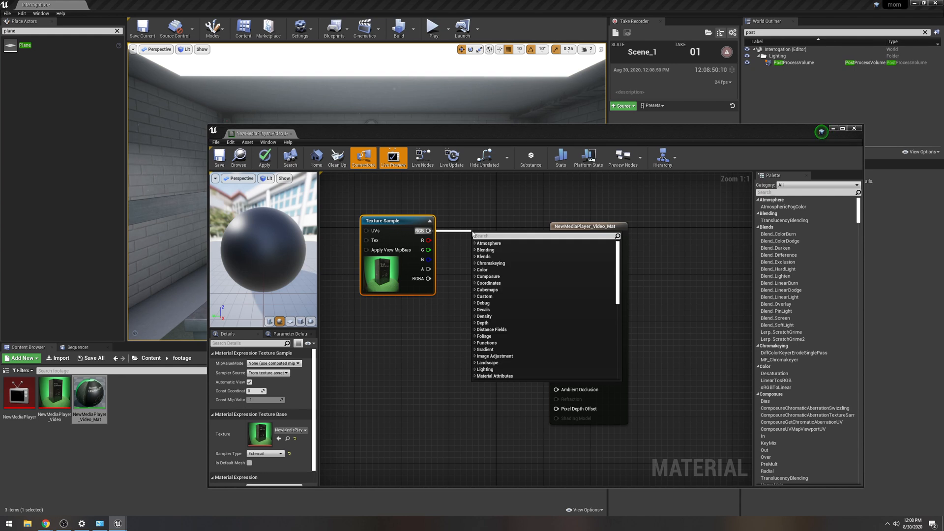
type("mf")
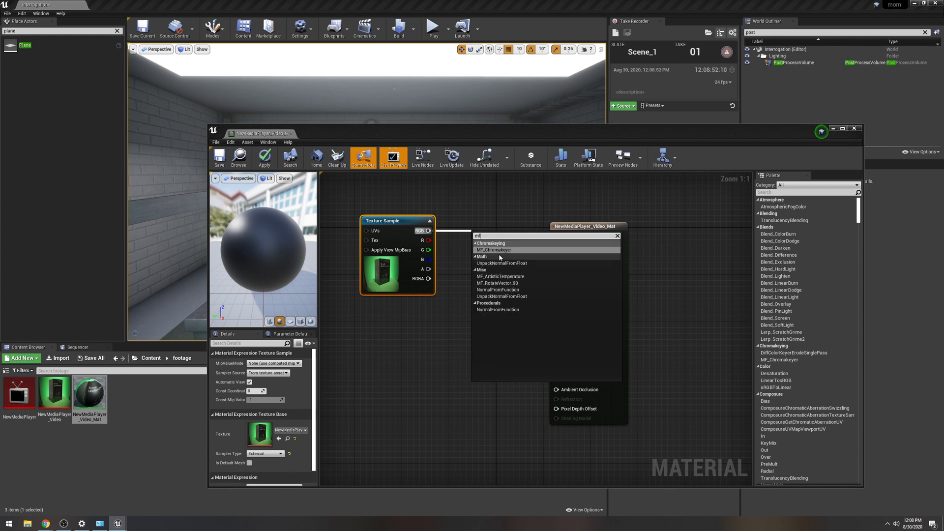
left_click(492, 250)
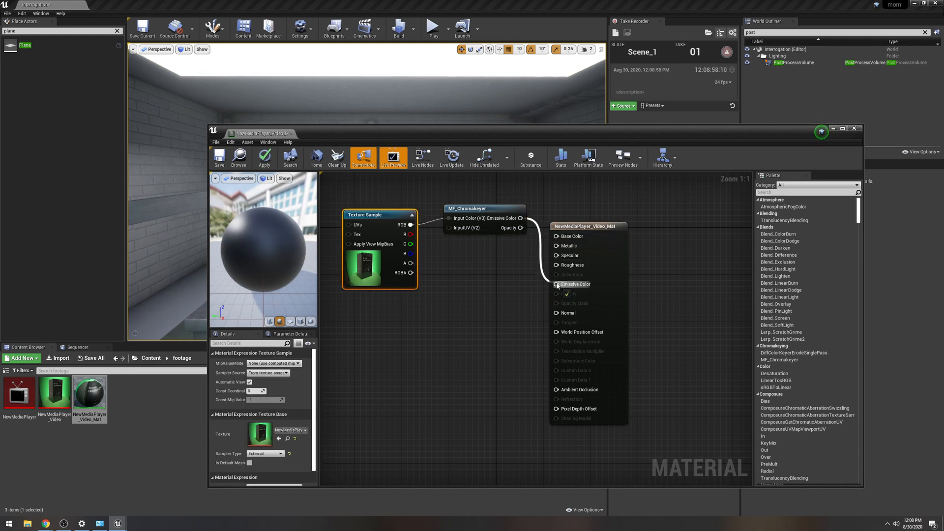
left_click(555, 285)
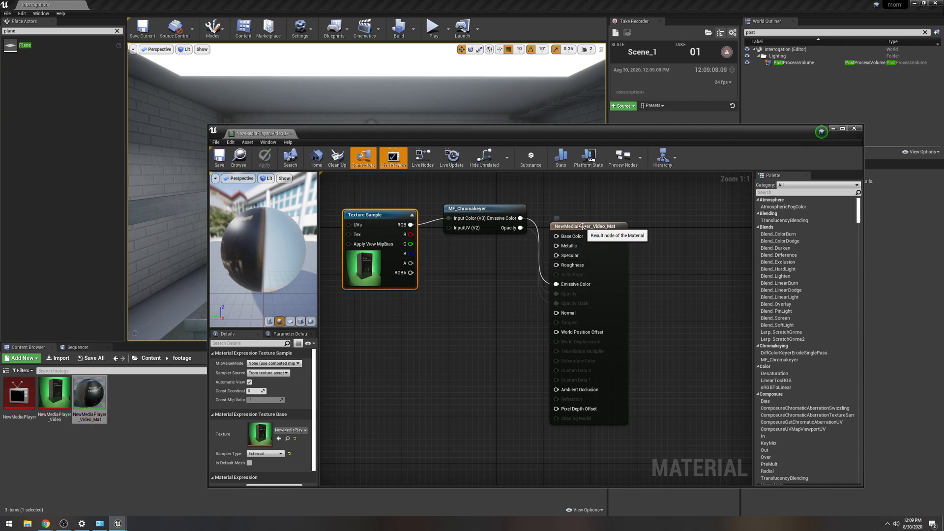
Set the material's Blend Mode to Translucent and save it.
left_click(584, 226)
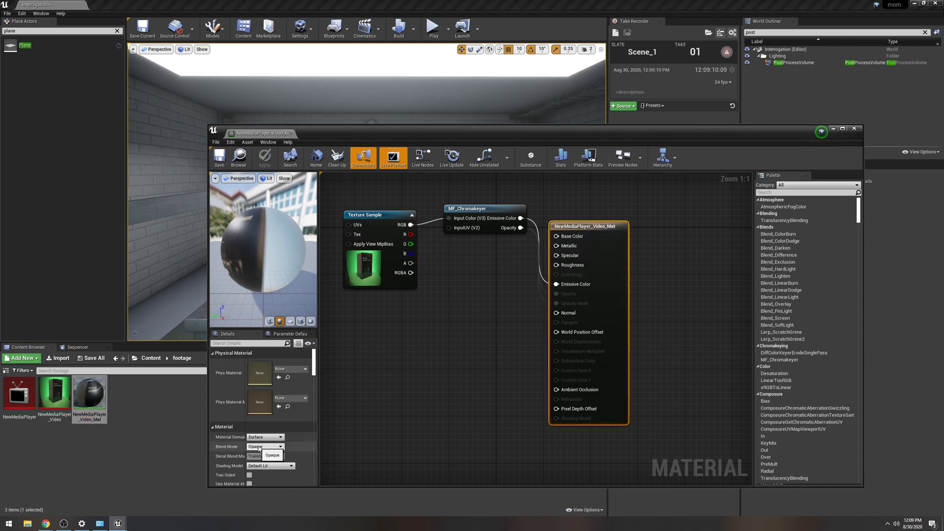
left_click(281, 446)
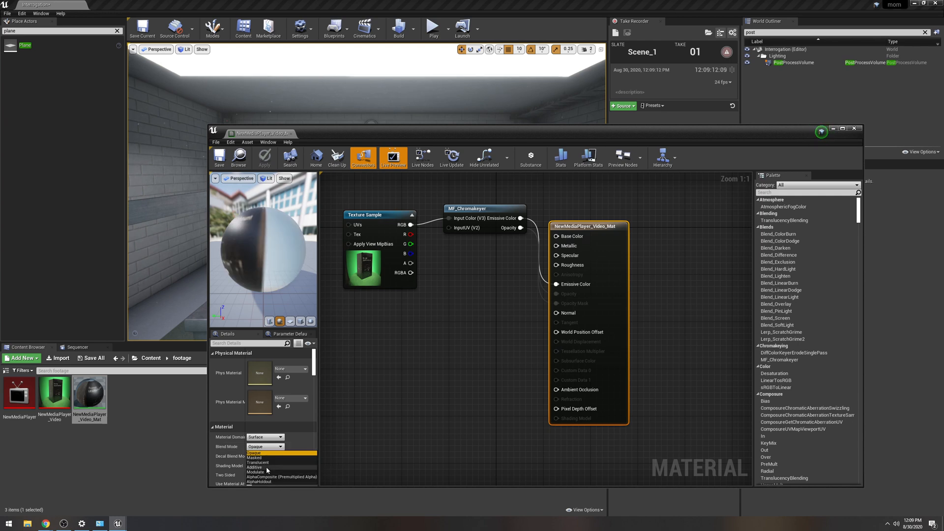
left_click(258, 463)
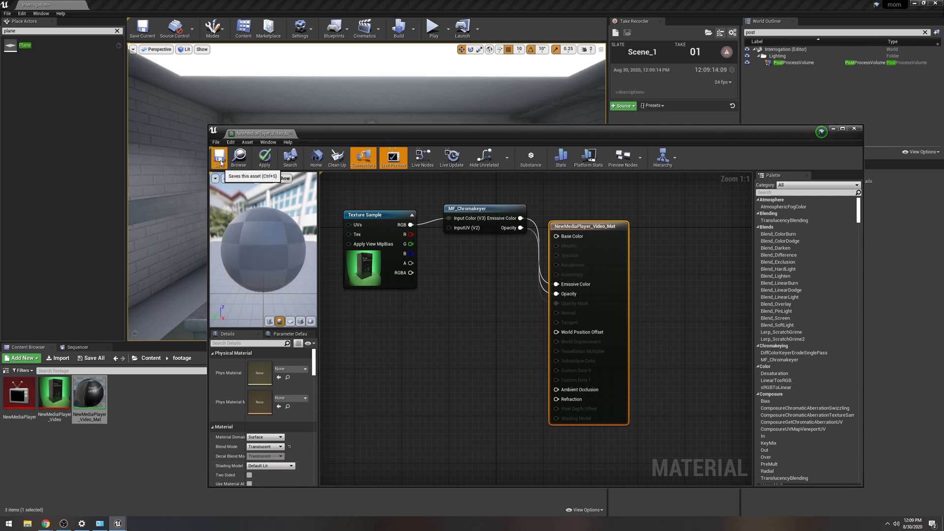
left_click(219, 157)
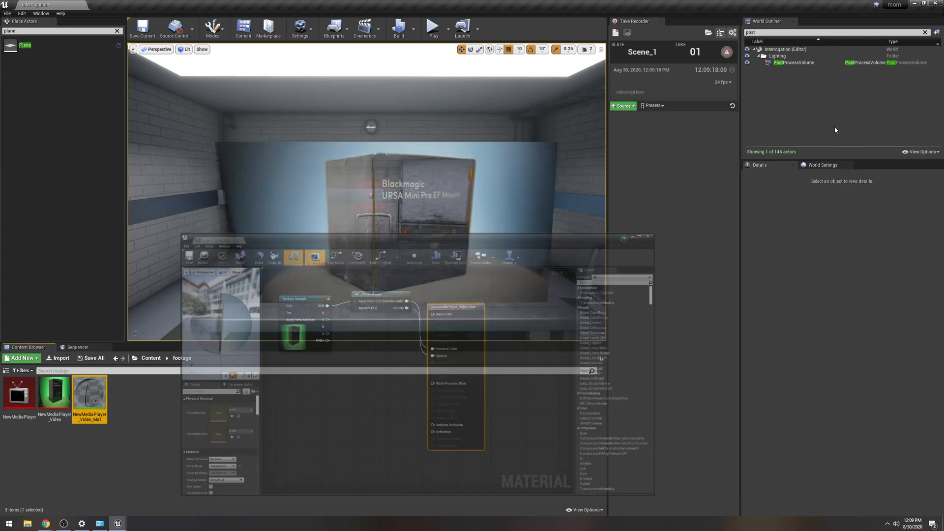
Create the 1stinstance material instance from the video material.
left_click(648, 237)
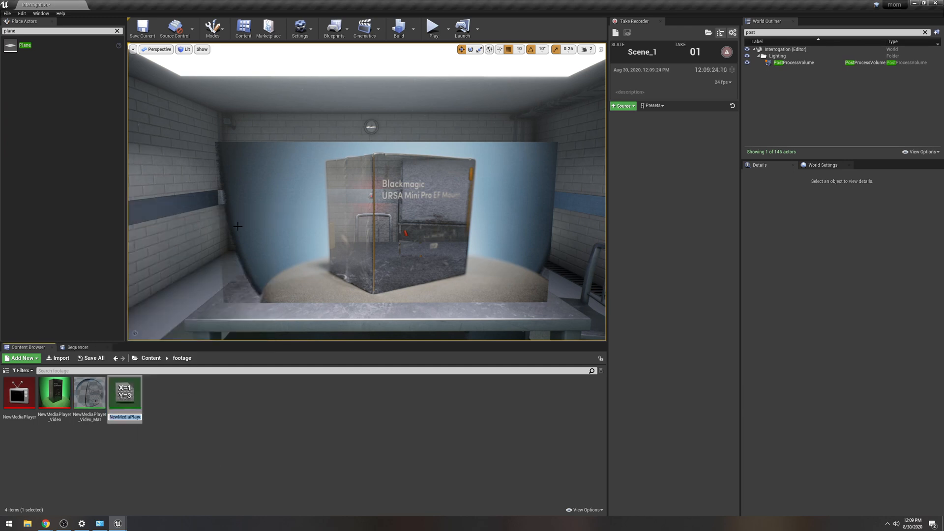
mouse_move(125, 397)
type("1stinstance")
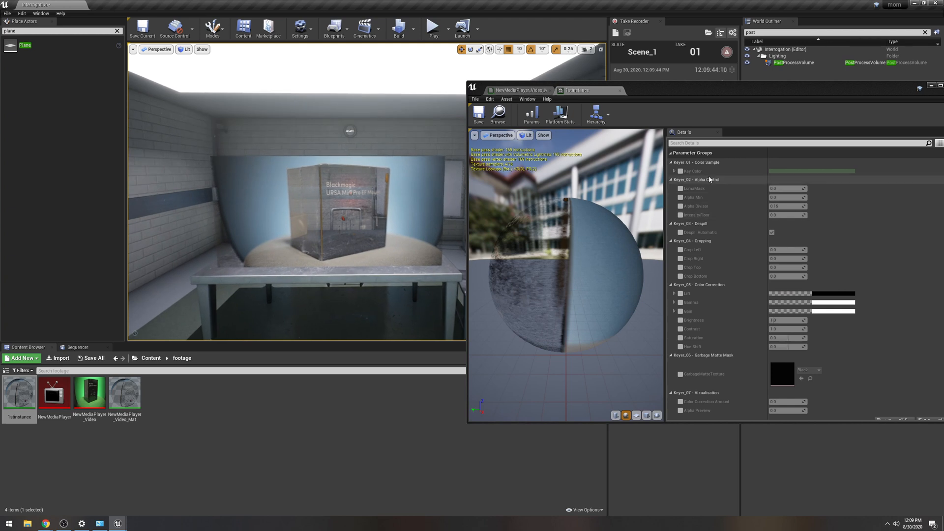
Begin overriding the keyer parameters on 1stinstance, enabling key colour and alpha controls.
left_click(680, 171)
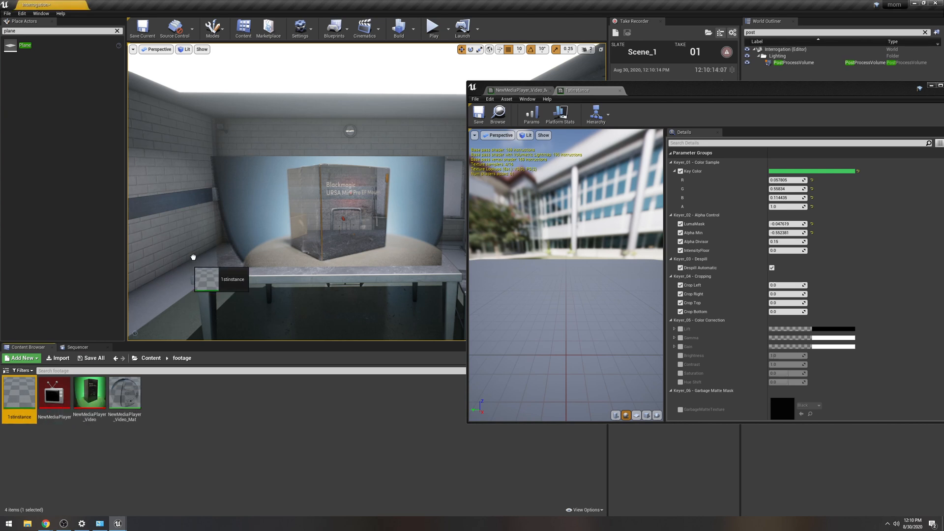
mouse_move(18, 392)
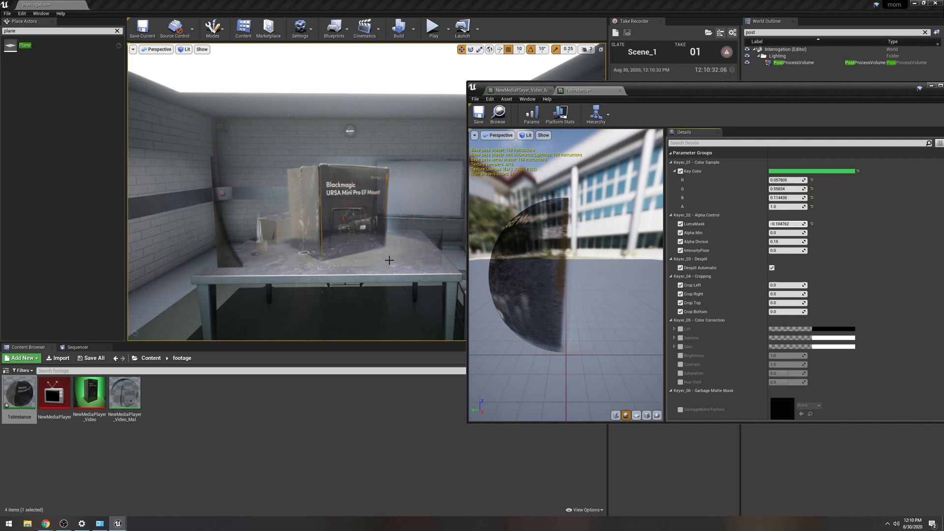
mouse_move(405, 204)
type("0.")
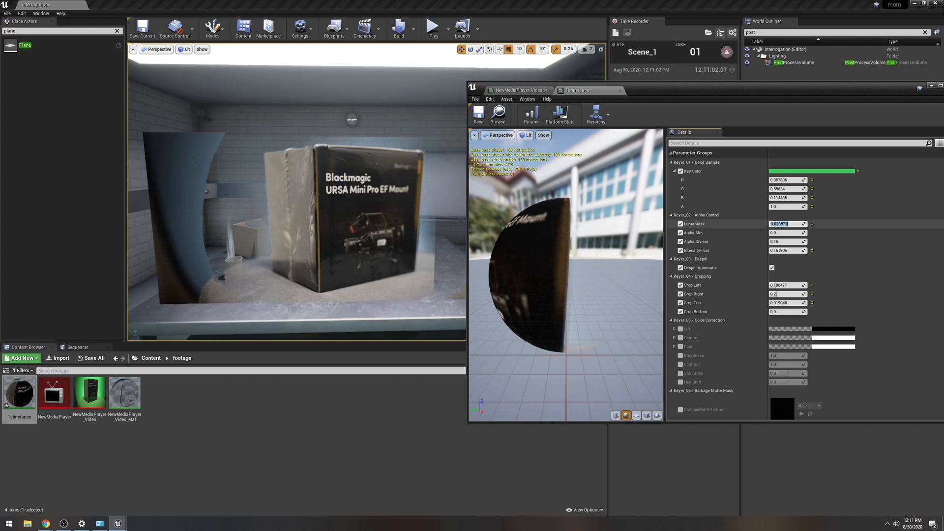
Set the luma mask to 20.0 and adjust intensity floor, alpha and crop values on 1stinstance.
type("20.0")
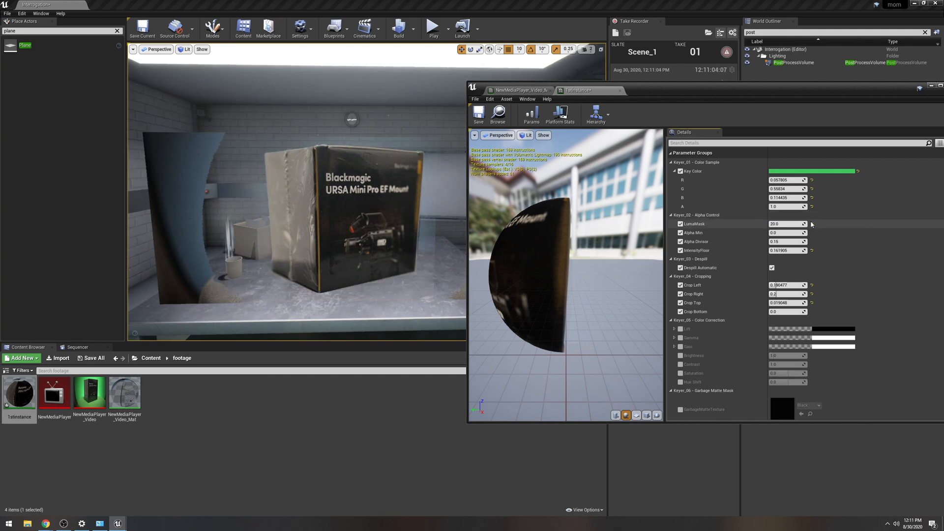
triple_click(786, 224)
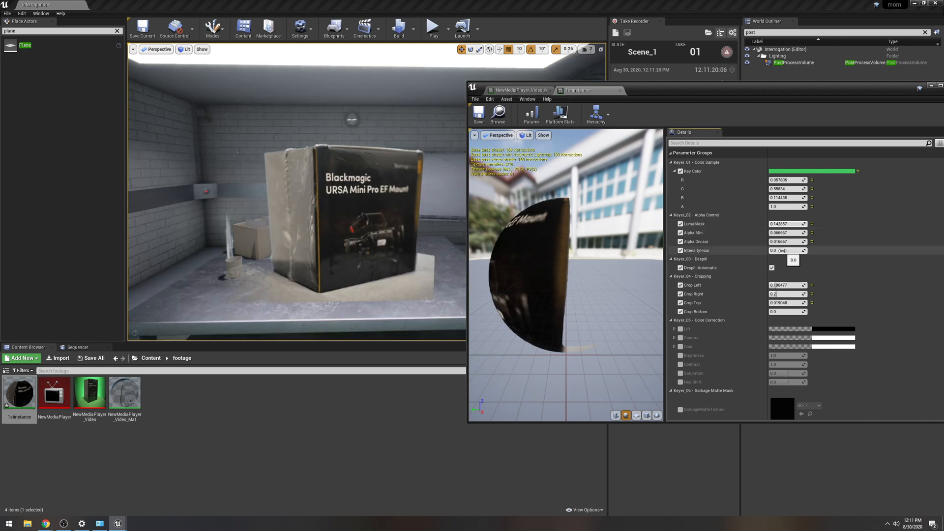
left_click(787, 242)
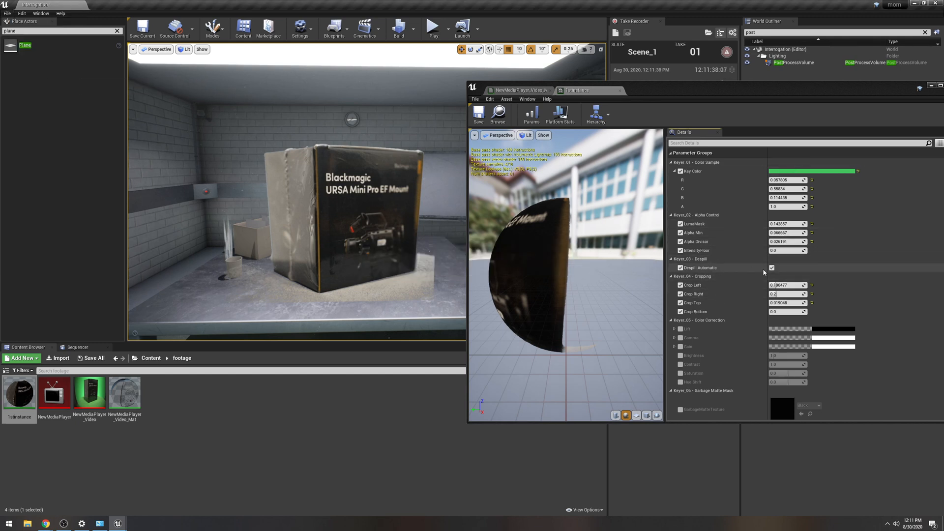
scroll("down", 3)
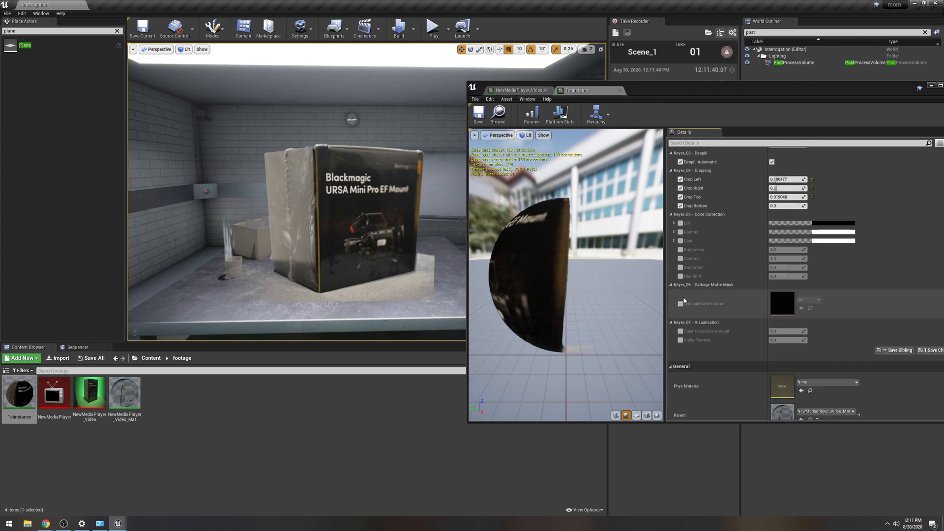
scroll("down", 3)
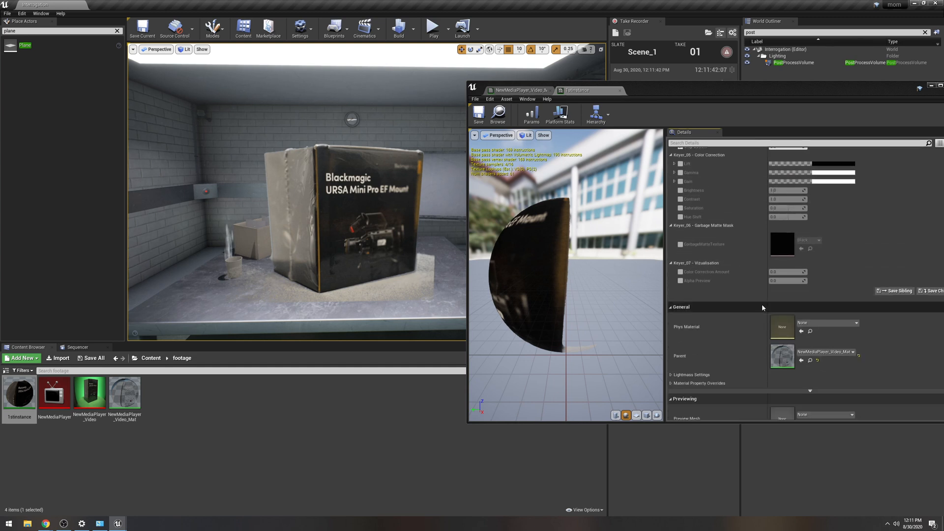
scroll("up", 3)
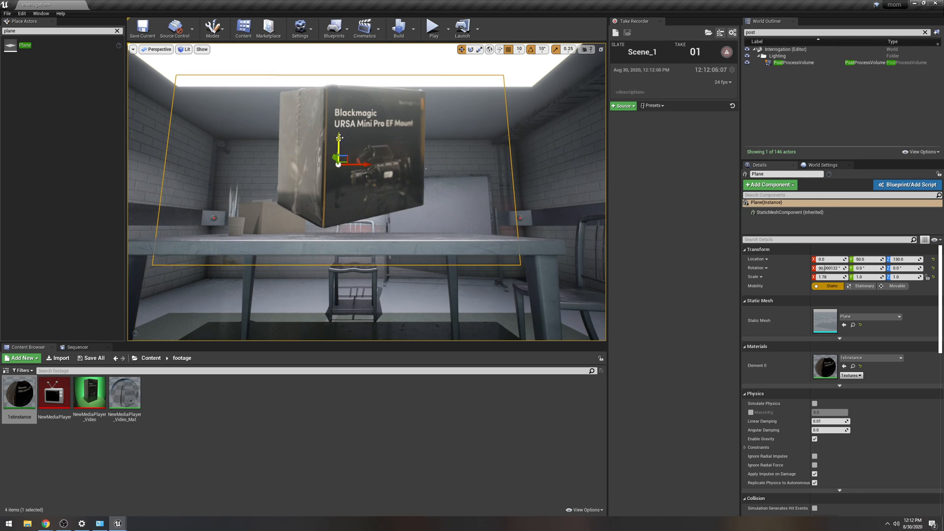
Move the video plane down onto the interrogation table and deselect it.
left_click_drag(339, 140, 339, 157)
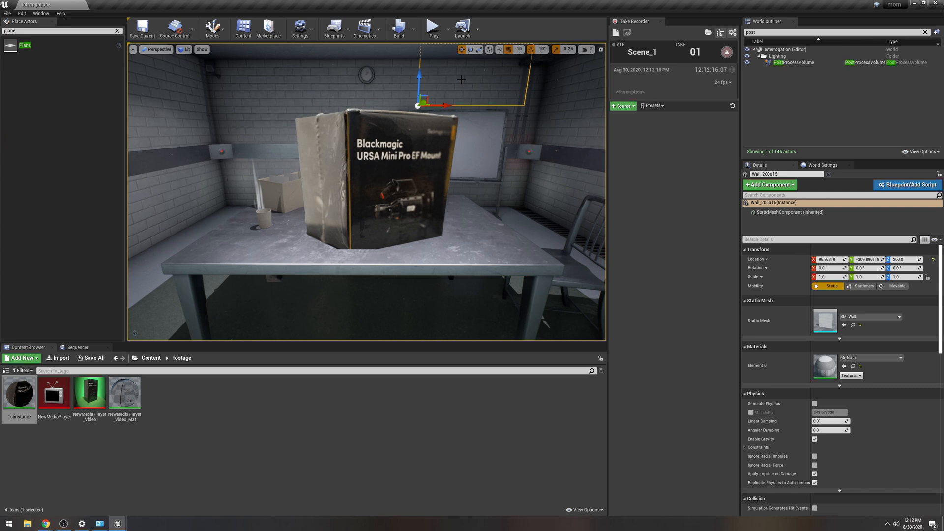
left_click(7, 12)
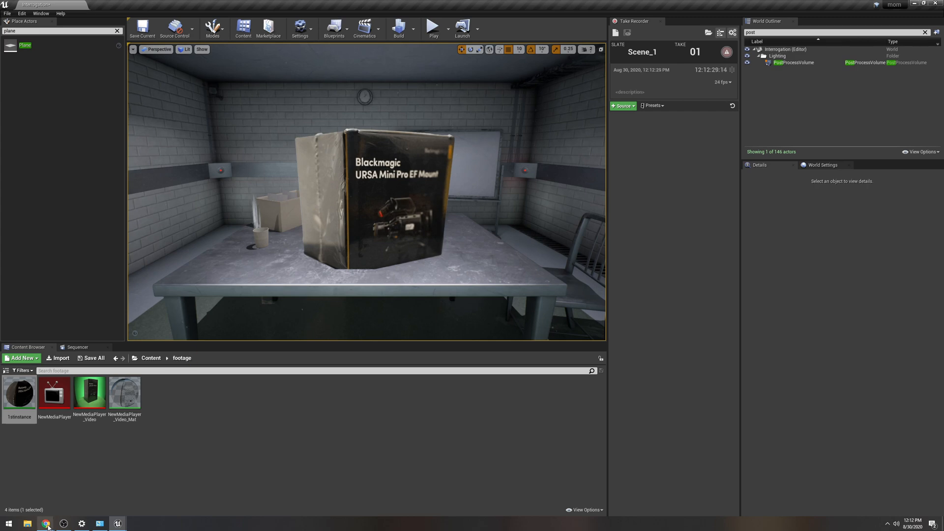
left_click(45, 522)
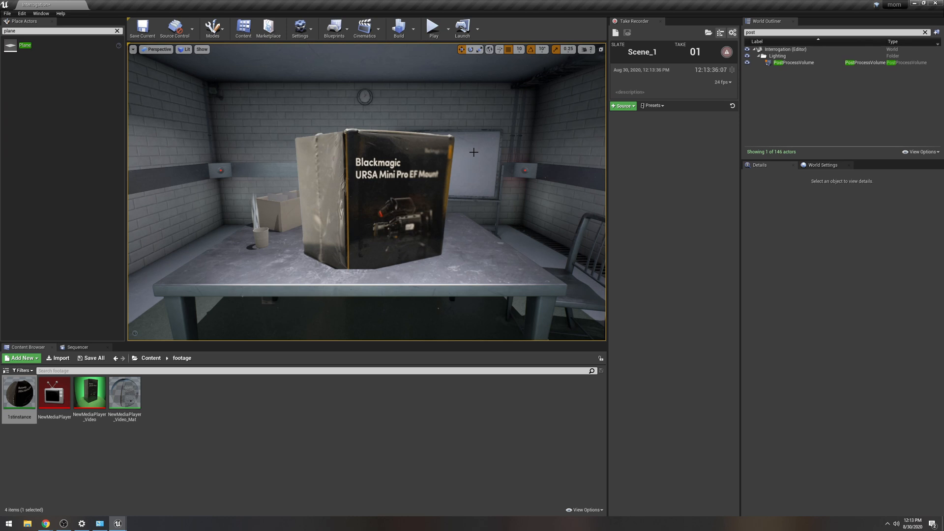
mouse_move(448, 29)
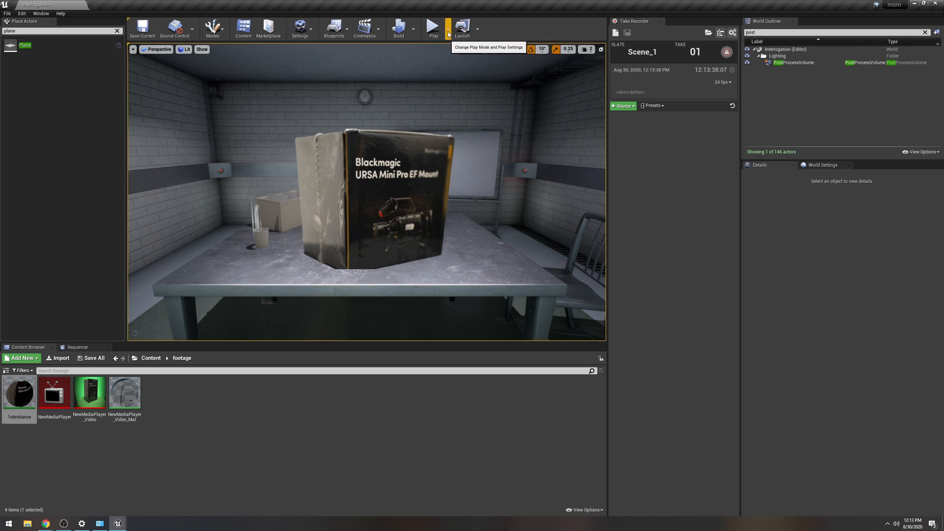
In World Settings, choose VirtualCameraGameMode as the GameMode Override.
left_click(821, 164)
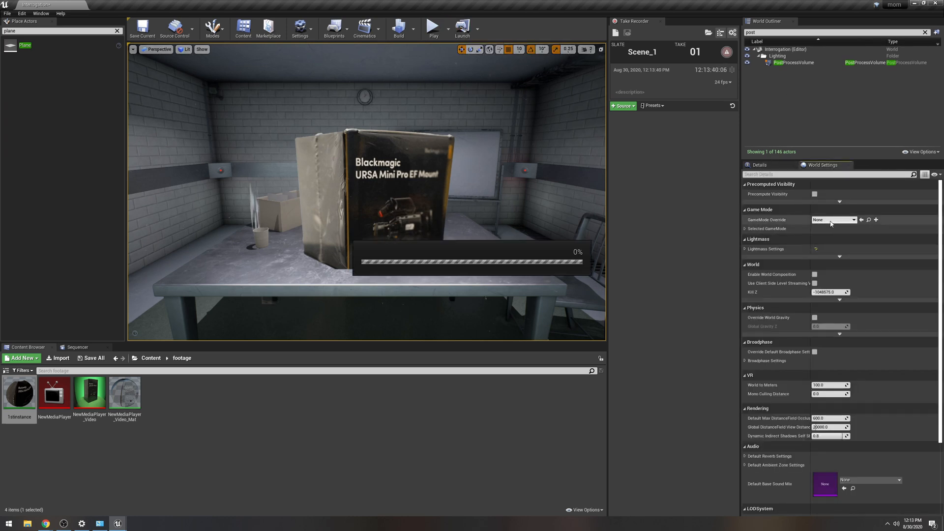
left_click(851, 219)
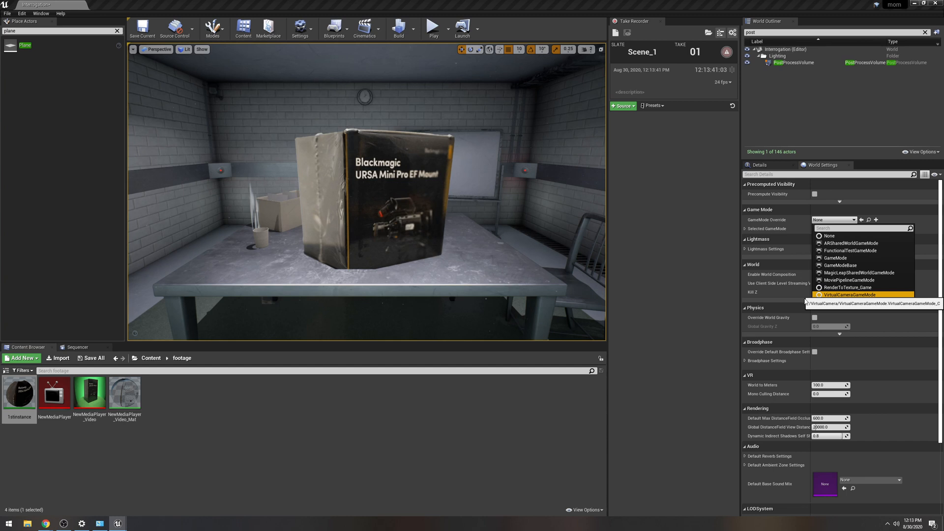
left_click(848, 294)
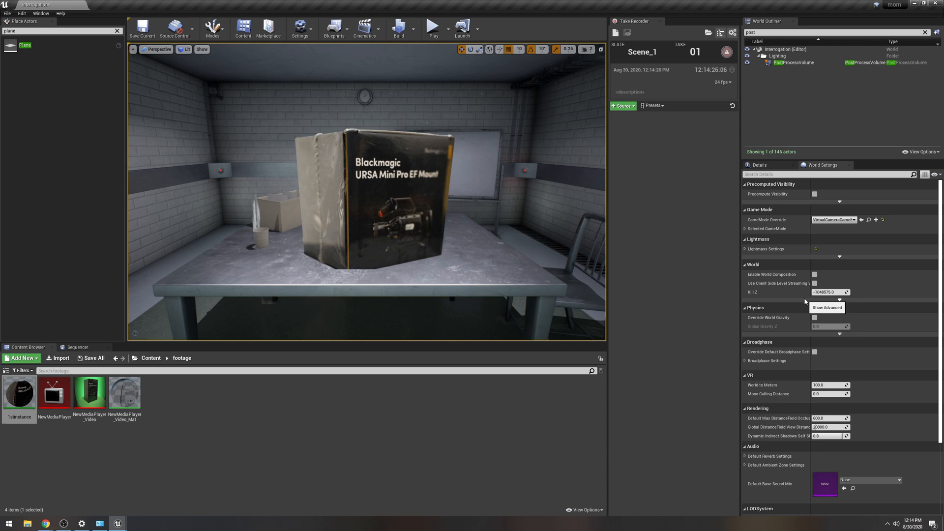
mouse_move(433, 28)
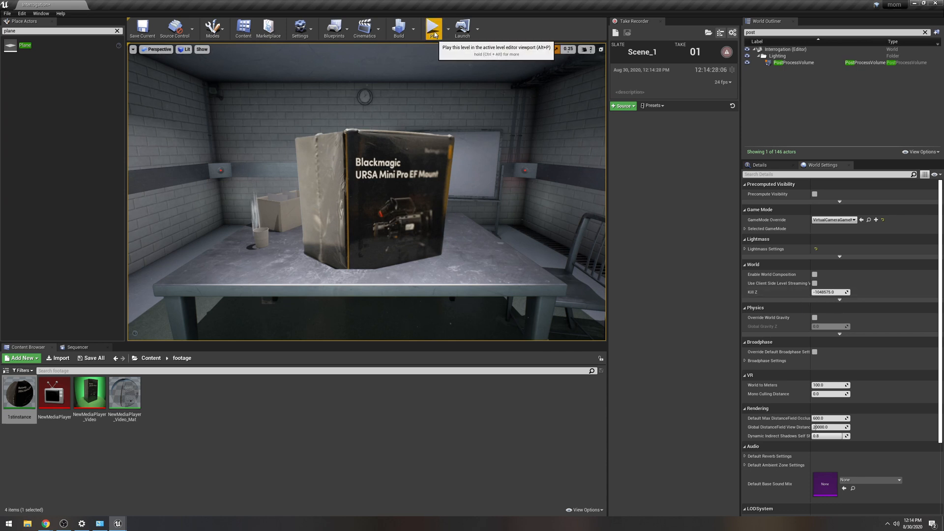
Play the level through the virtual camera and filter the World Outliner with 'cam'.
left_click(433, 28)
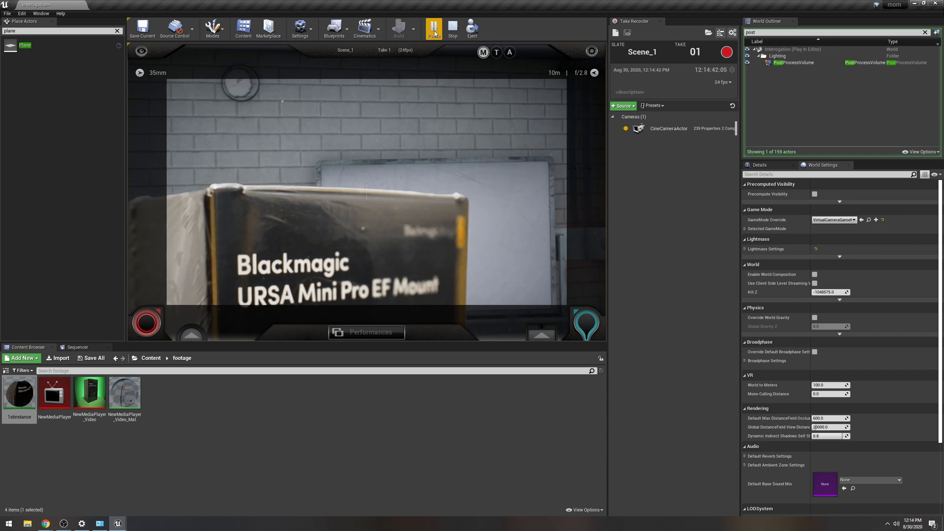
left_click(432, 29)
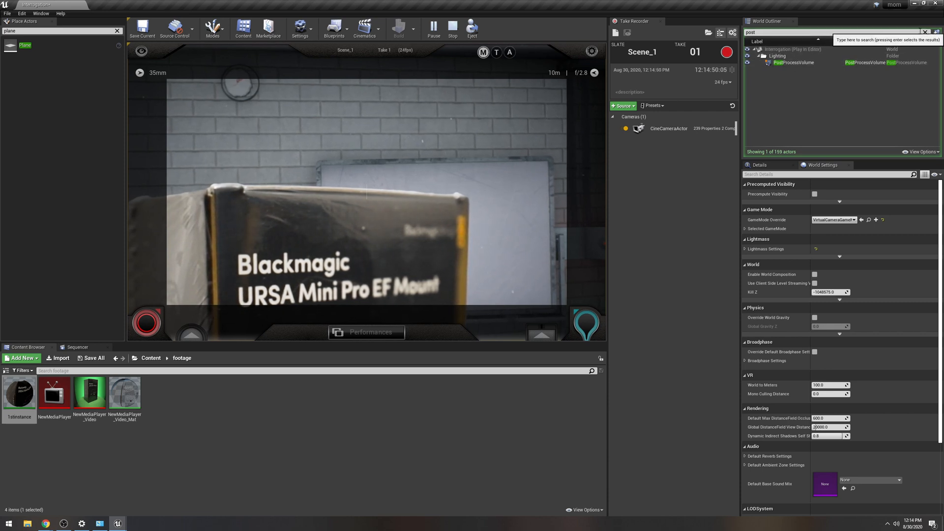
left_click(924, 31)
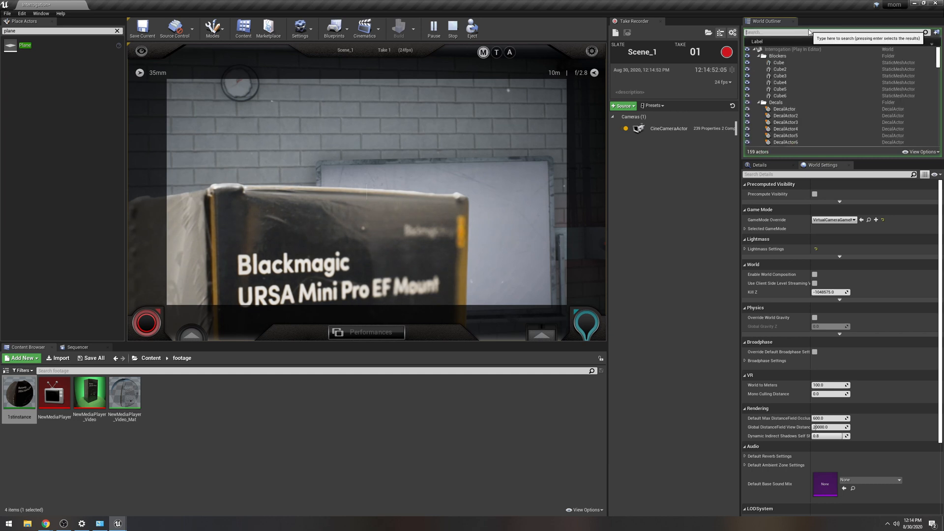
type("cam")
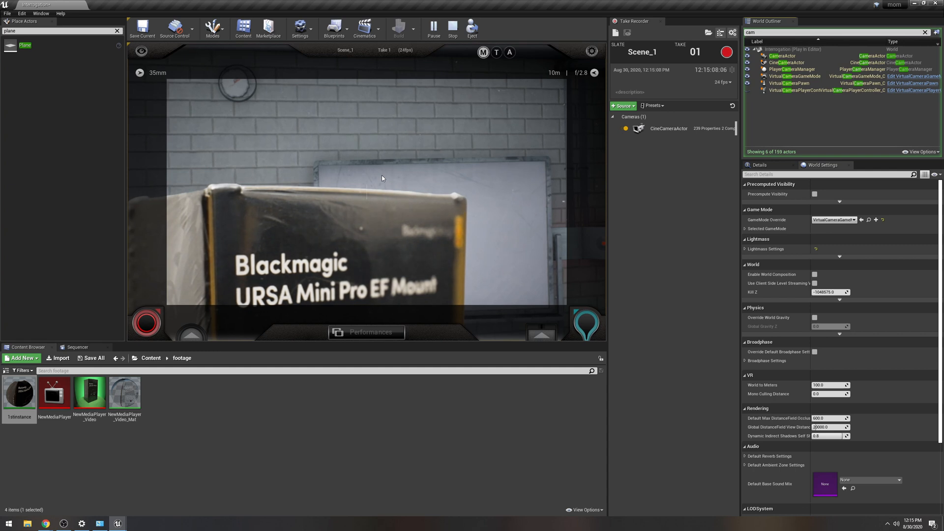
left_click(452, 29)
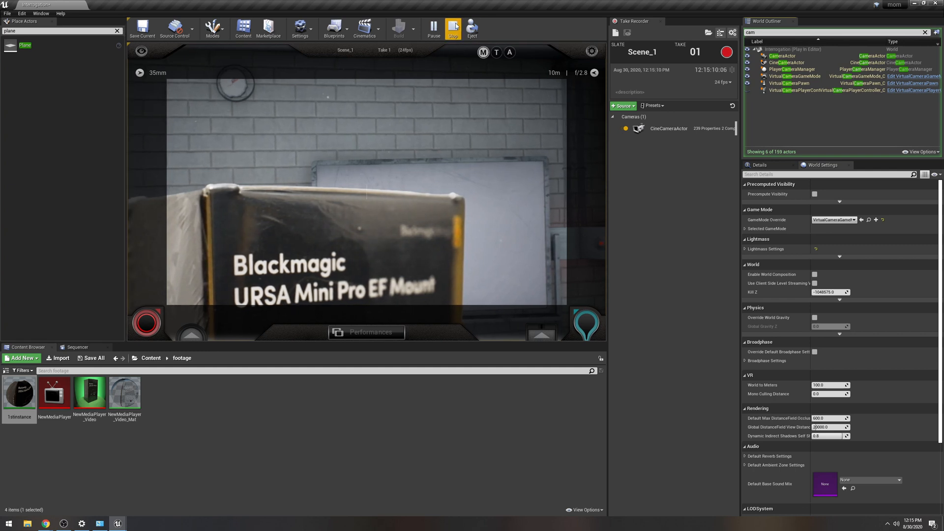
Stop play, show plugin content, and open the VirtualCameraPlayerController blueprint.
left_click(452, 29)
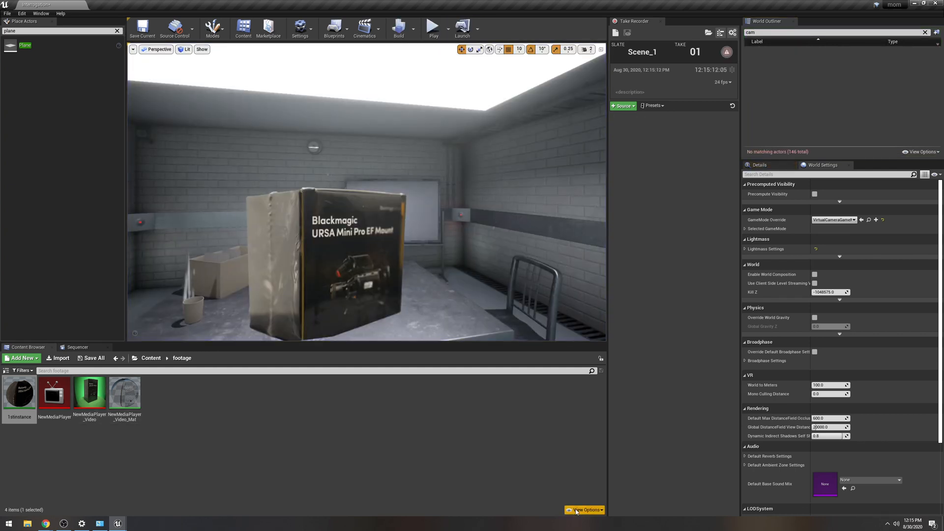
left_click(583, 510)
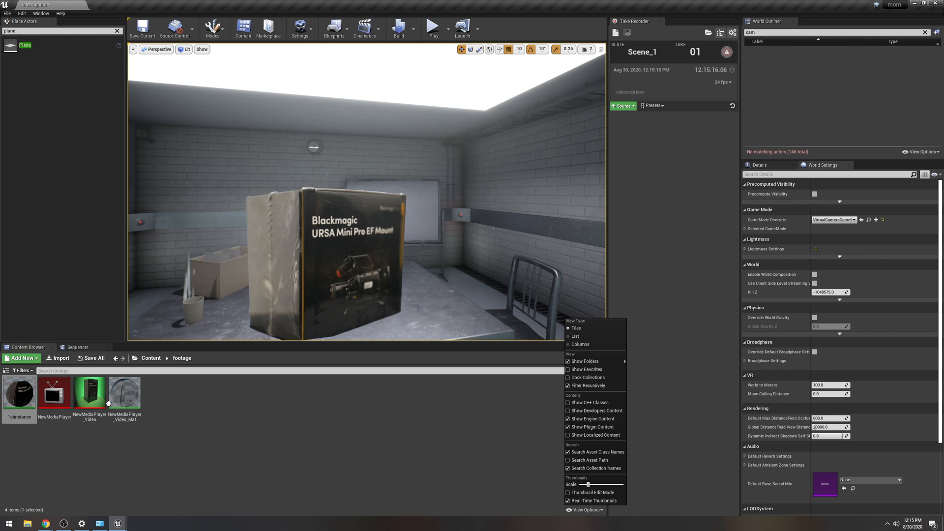
left_click(584, 361)
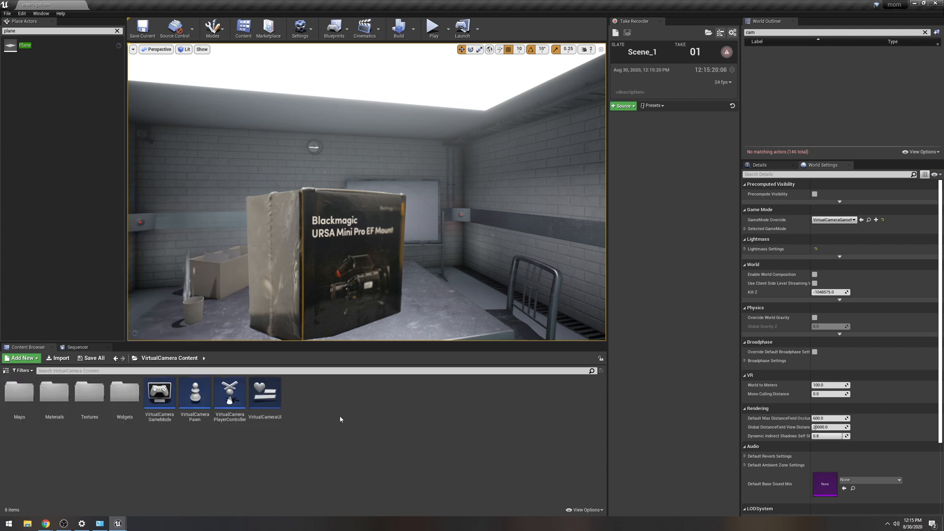
mouse_move(229, 394)
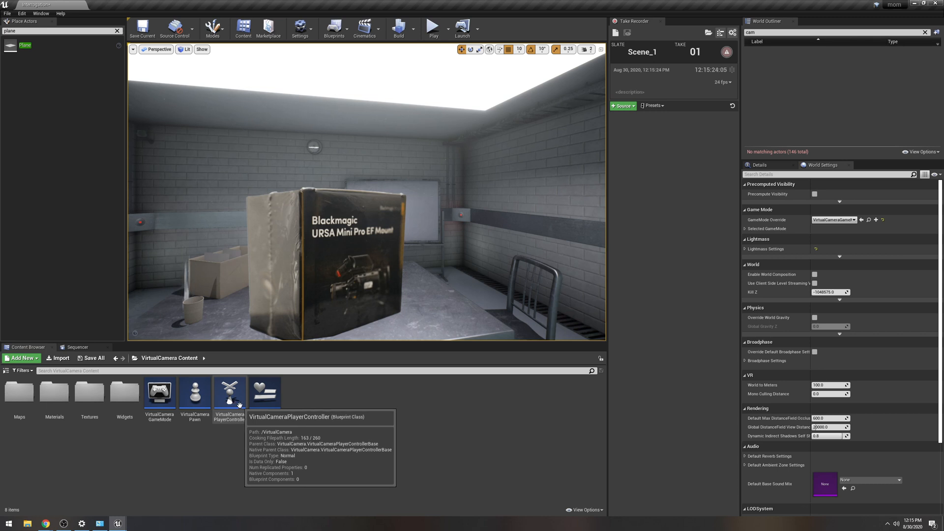
mouse_move(158, 391)
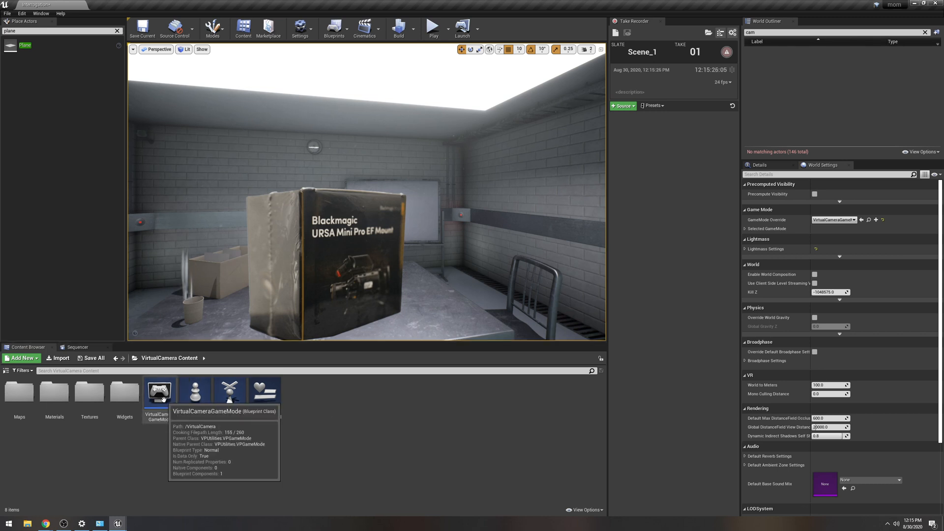
mouse_move(270, 436)
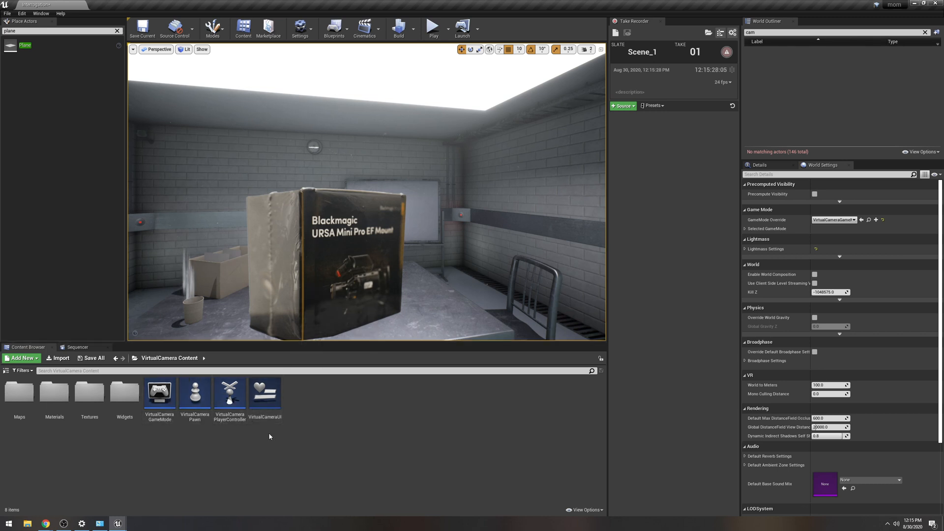
mouse_move(229, 395)
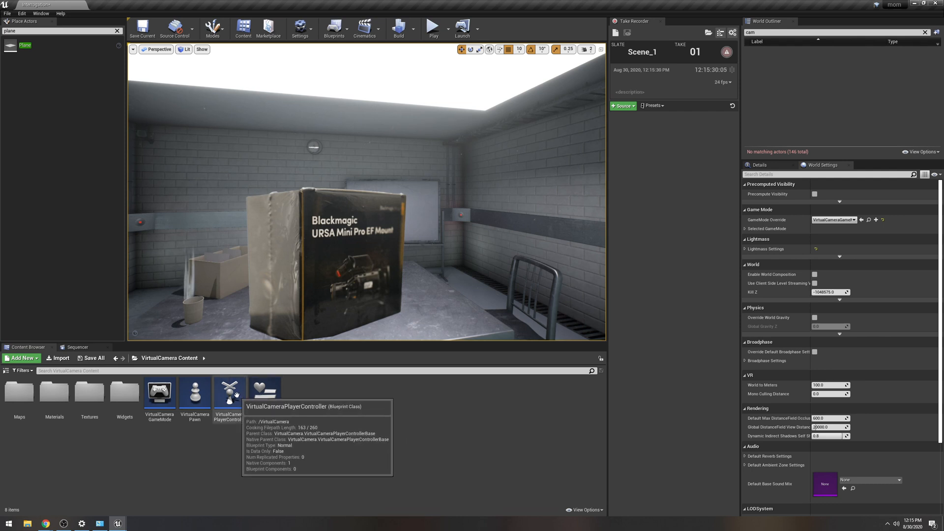
mouse_move(230, 396)
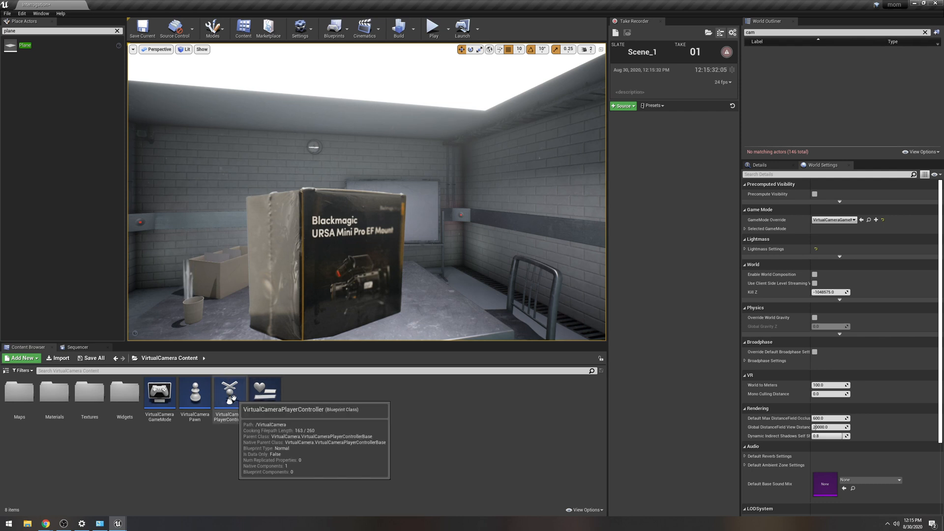
double_click(229, 390)
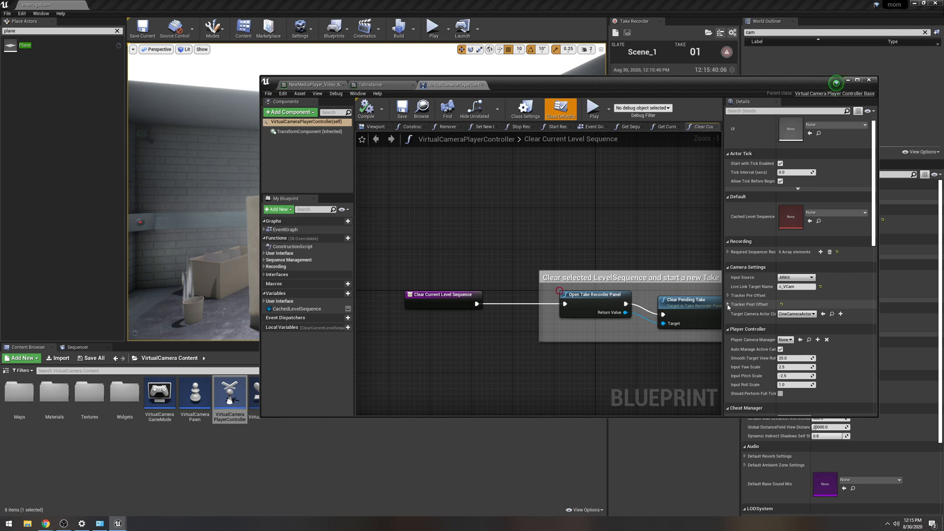
Expand Tracker Post Offset in the controller's Details, then play the level again.
left_click(729, 304)
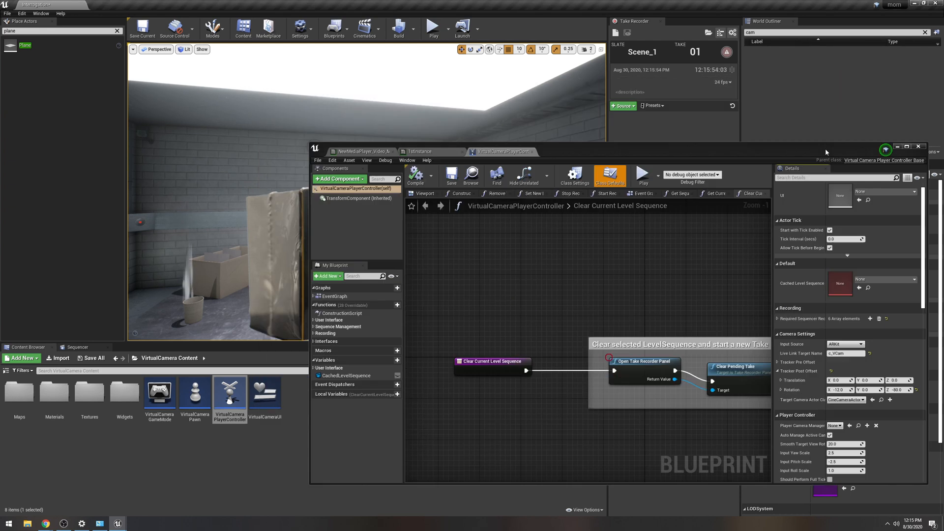
left_click(431, 27)
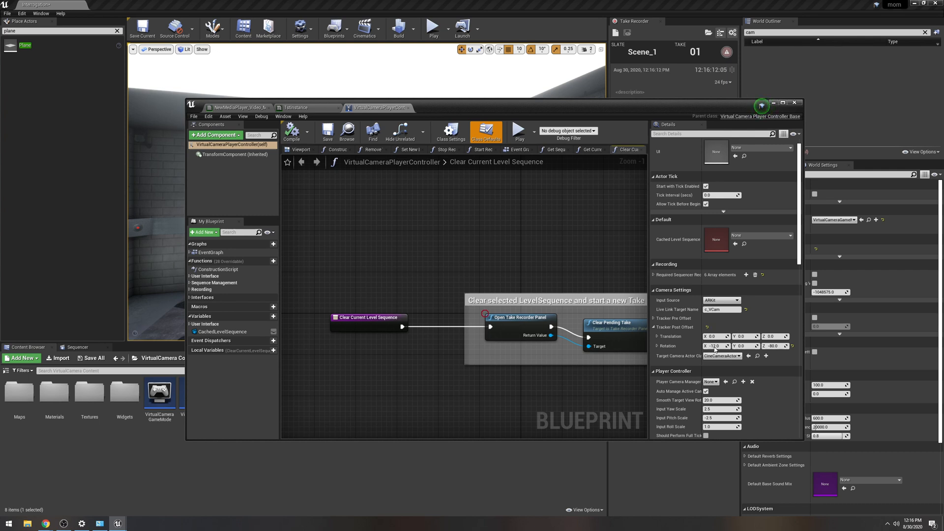
mouse_move(183, 462)
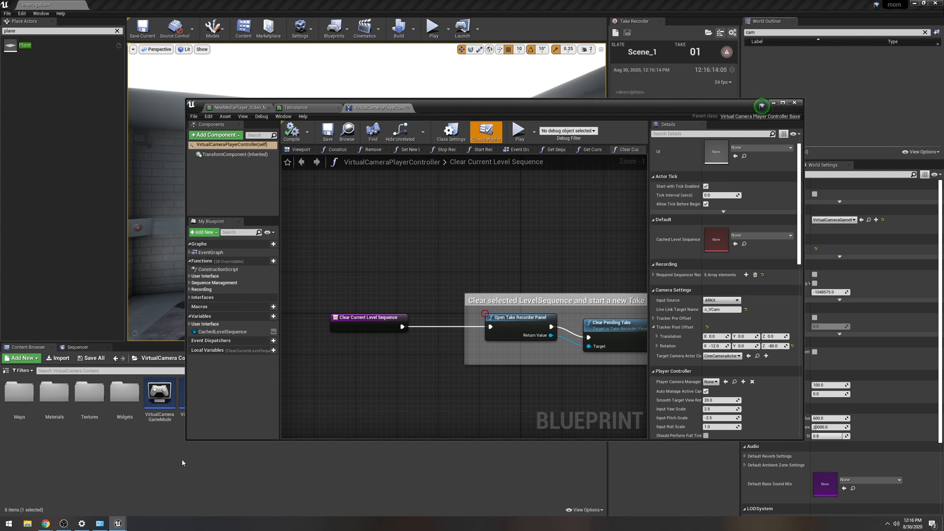
left_click(794, 102)
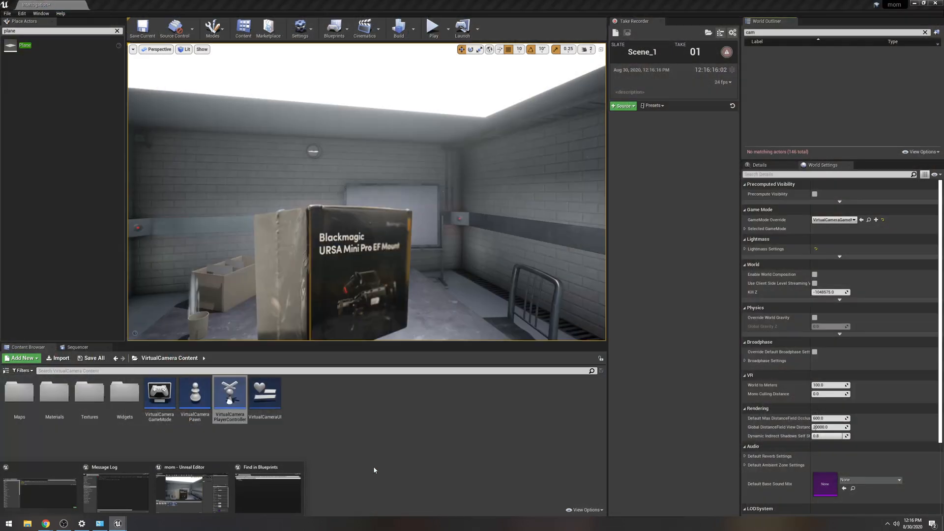
double_click(229, 391)
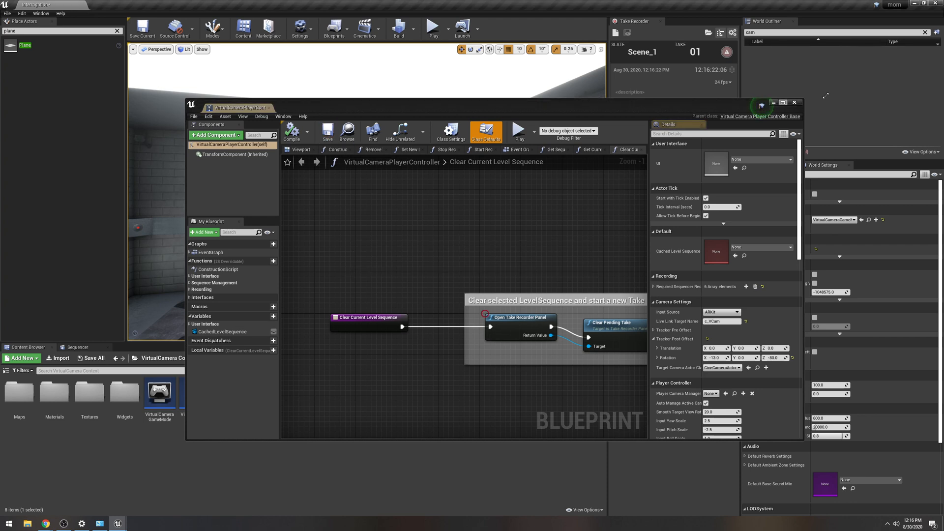
left_click(428, 27)
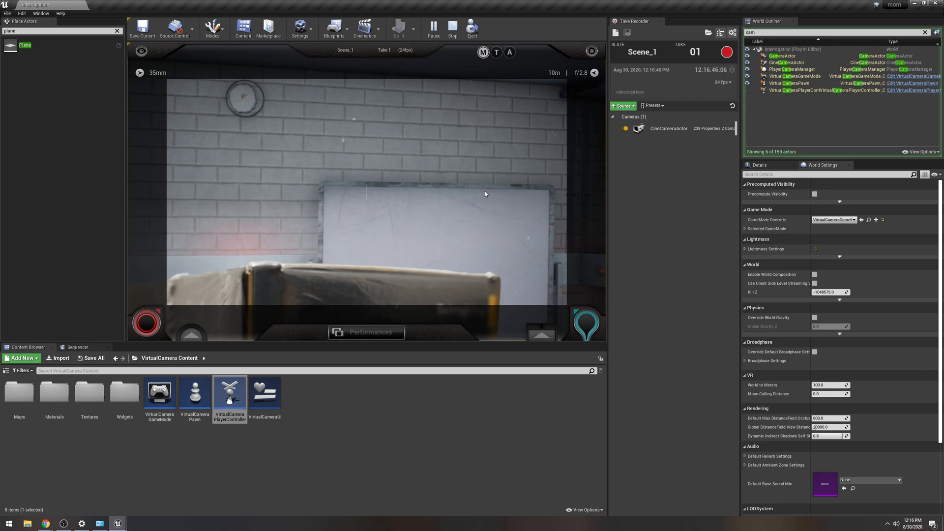
Stop play and toggle Always Show Touch Interface in the Engine Input project settings.
left_click(452, 29)
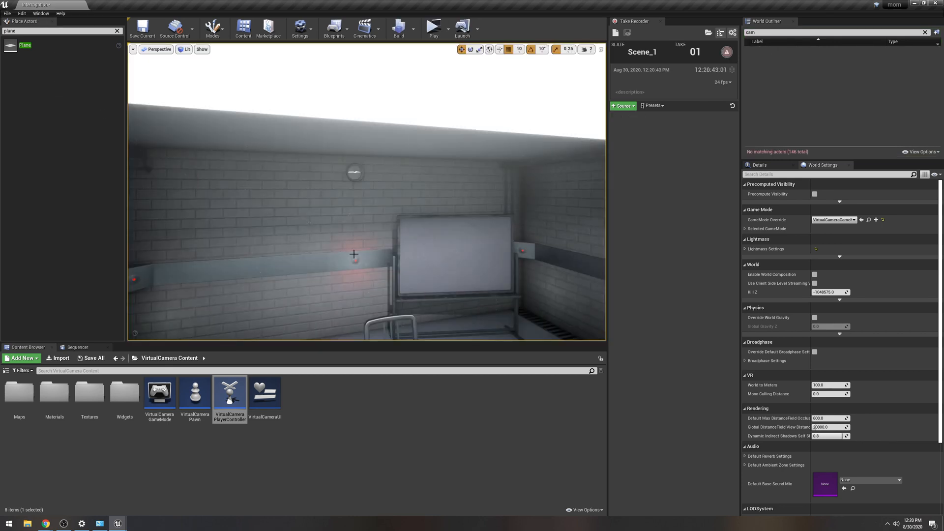
mouse_move(21, 13)
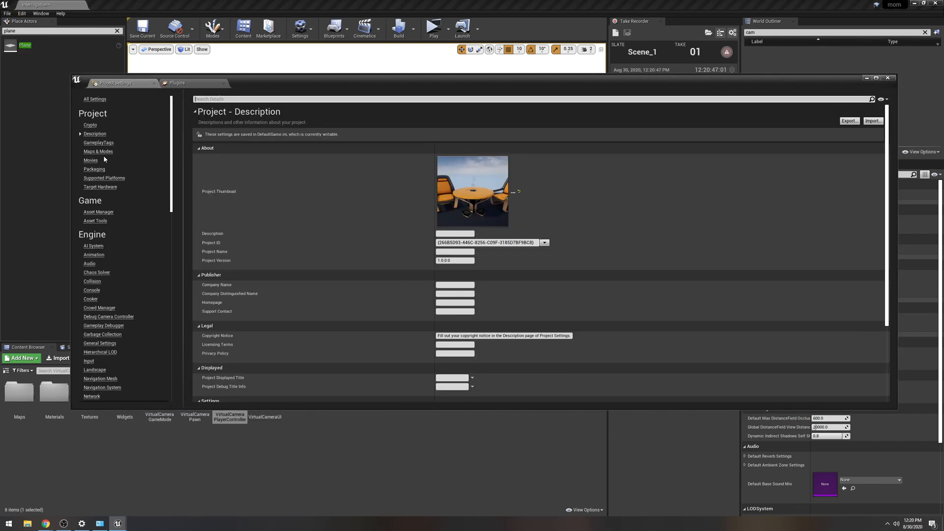
left_click(88, 361)
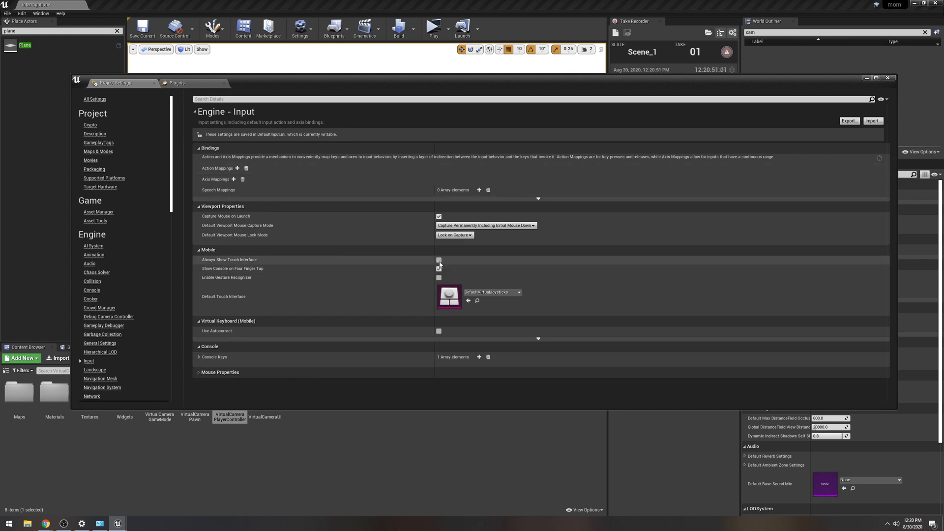
left_click(438, 268)
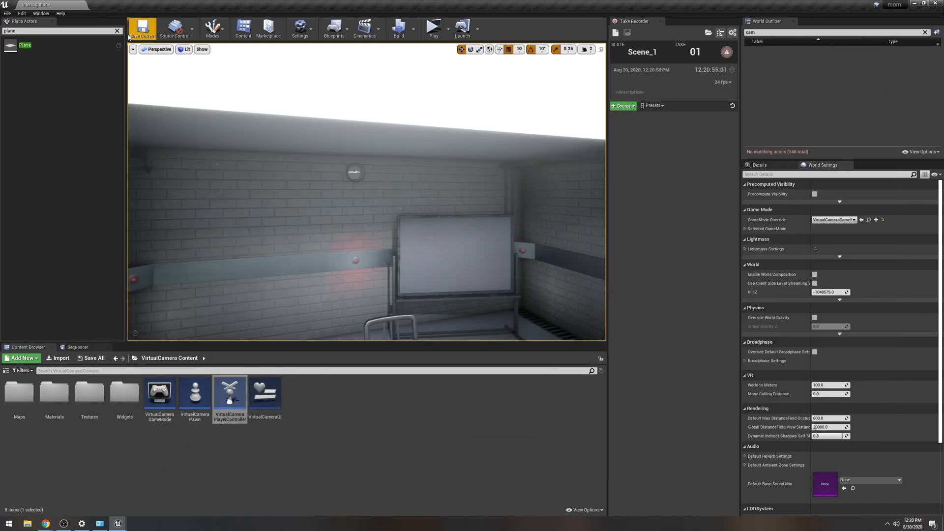
Save the current level and reopen the VirtualCameraPlayerController blueprint from the Content Browser.
left_click(432, 27)
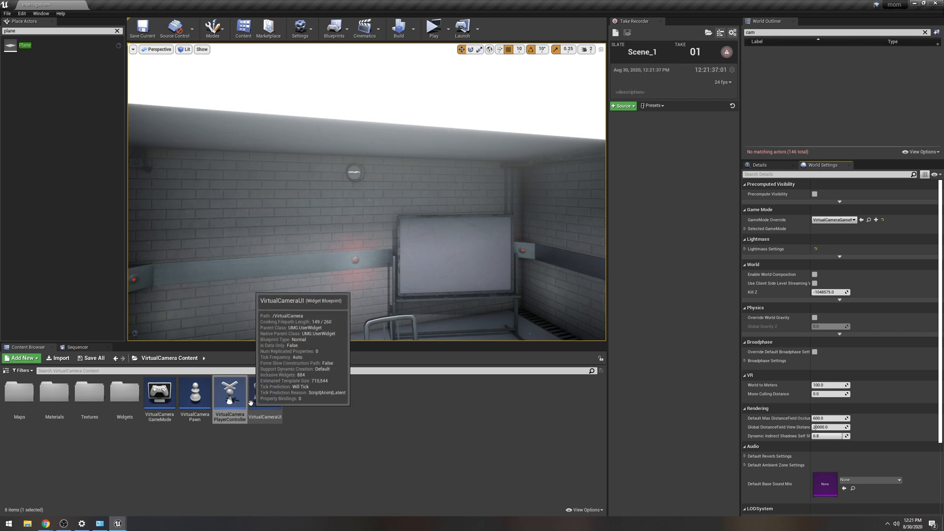
double_click(229, 389)
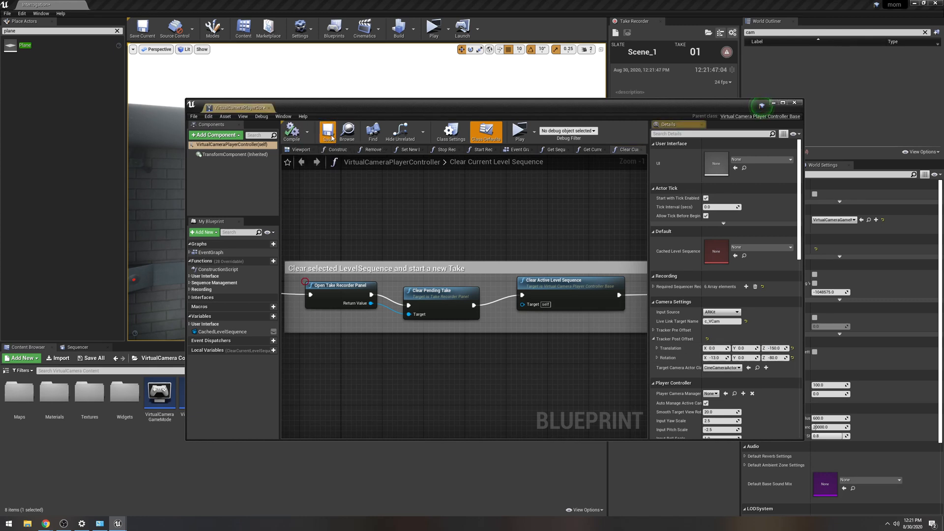
left_click(430, 28)
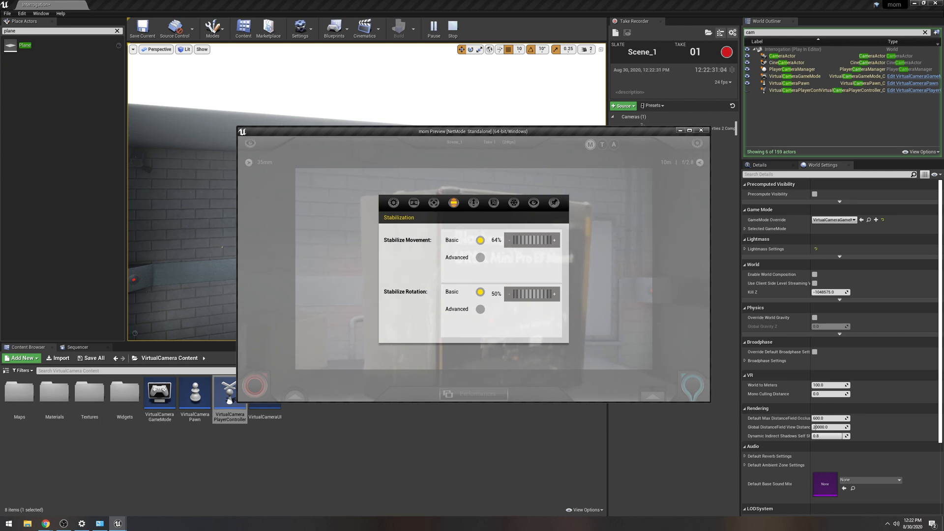
Set Basic stabilization to Stabilize Movement 64% and Stabilize Rotation 50% in the preview.
left_click(480, 256)
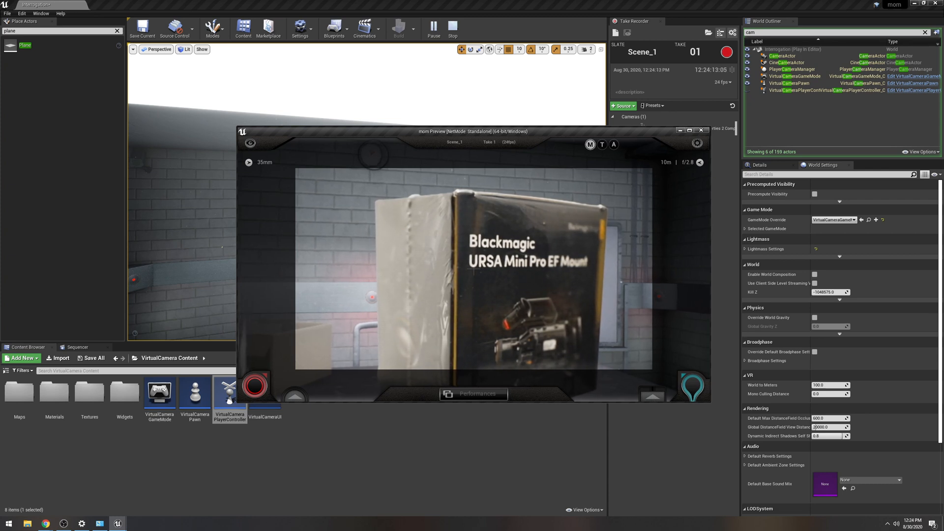
End the standalone preview session and return to the interrogation room level editor.
left_click(452, 31)
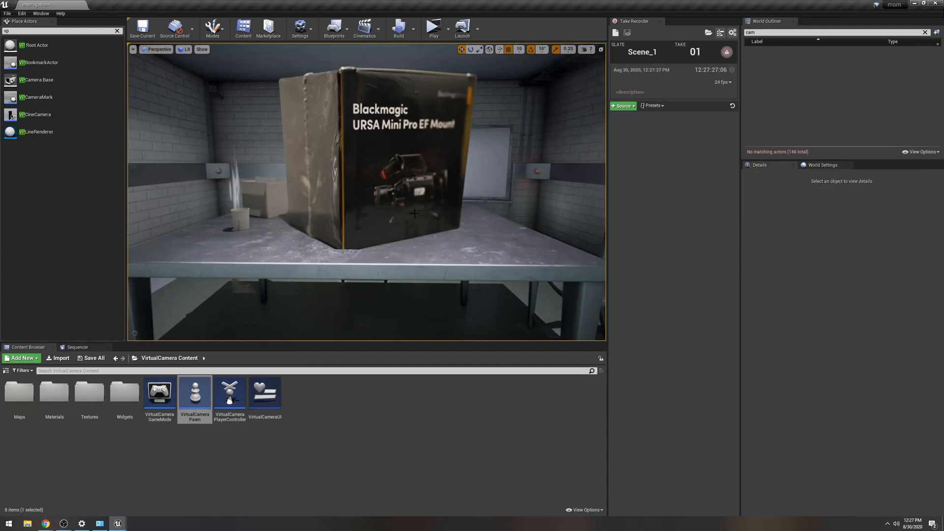